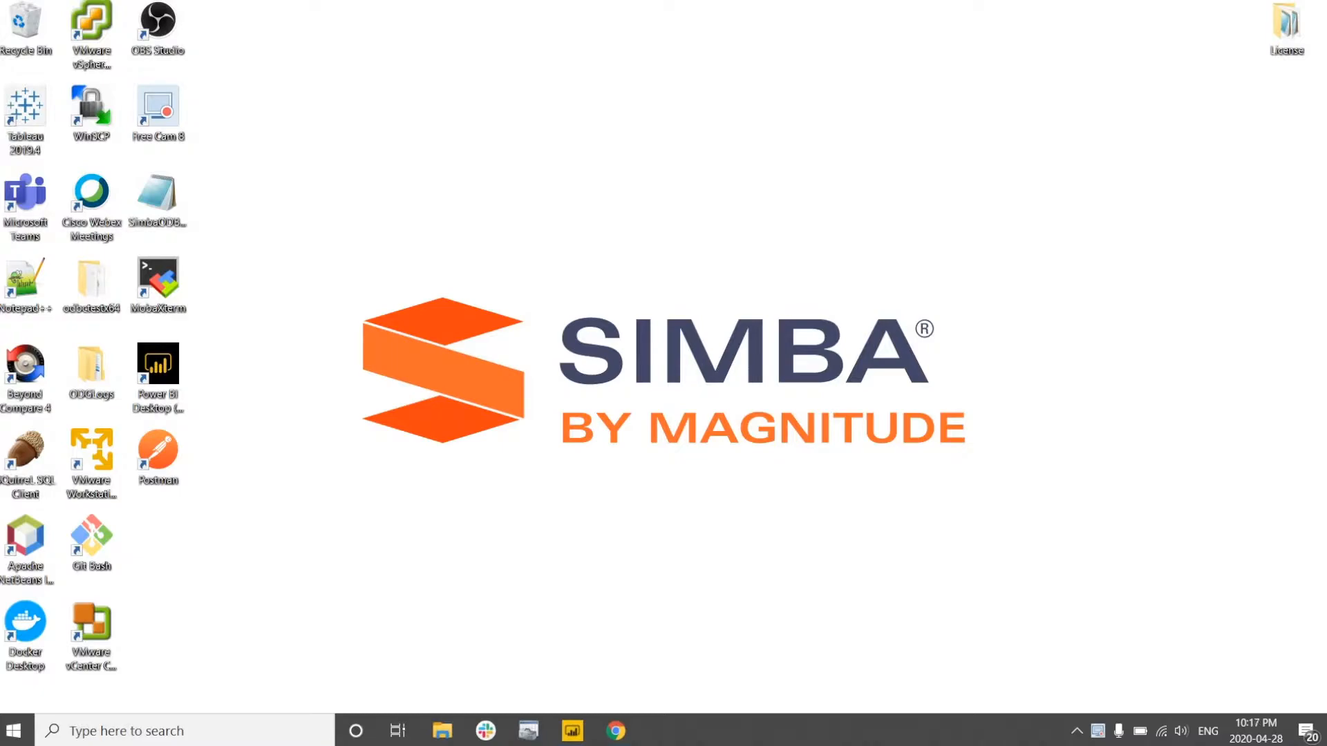
{"action": "mouse_move", "coordinate": [431, 612]}
{"action": "type", "text": "odbc"}
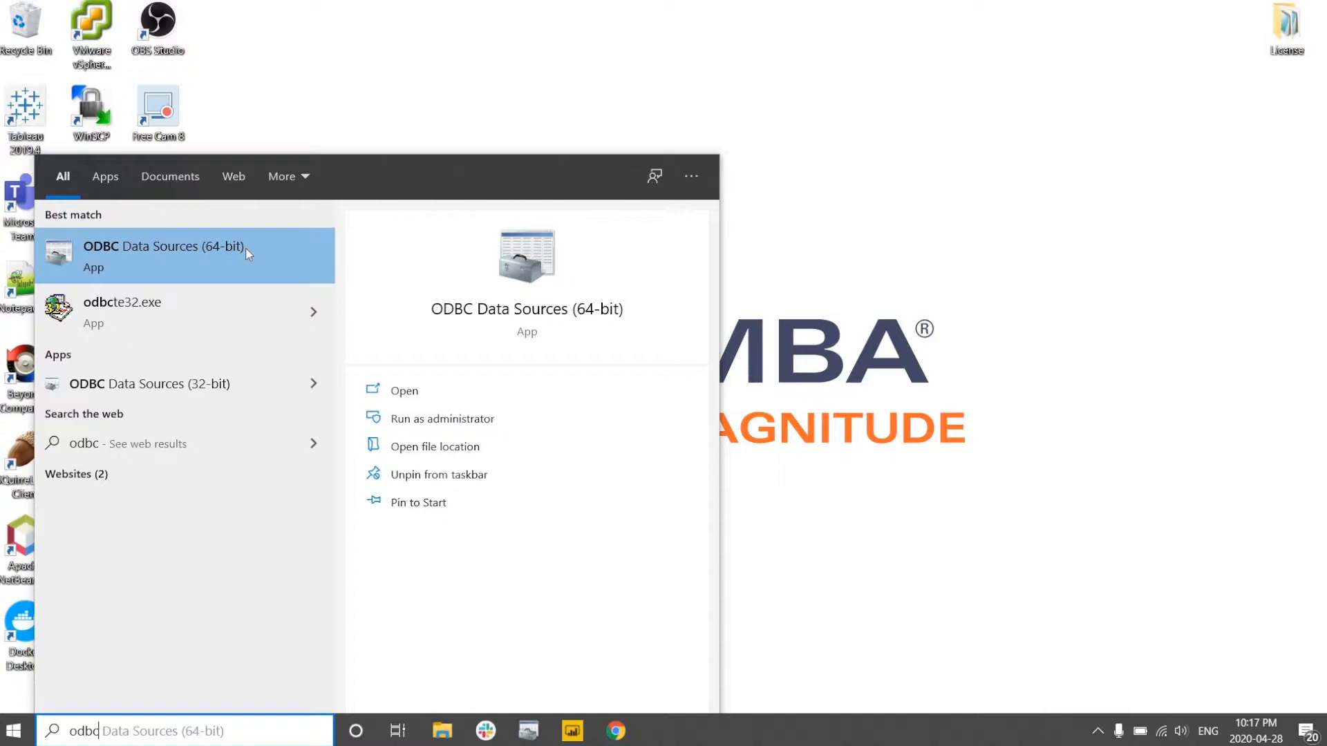
Launch the 64-bit administrator, check Drivers for Simba Hive ODBC Driver, then show System DSN.
{"action": "left_click", "coordinate": [163, 246]}
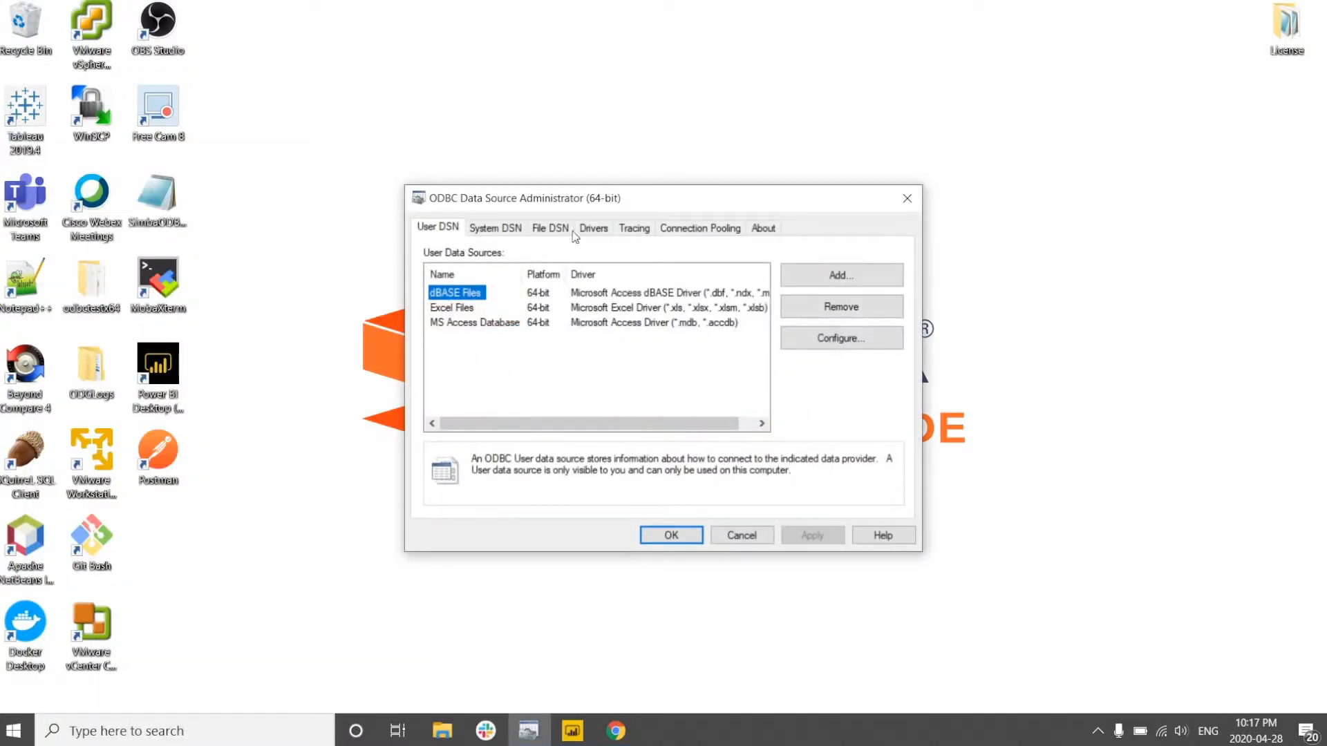
{"action": "left_click", "coordinate": [592, 228]}
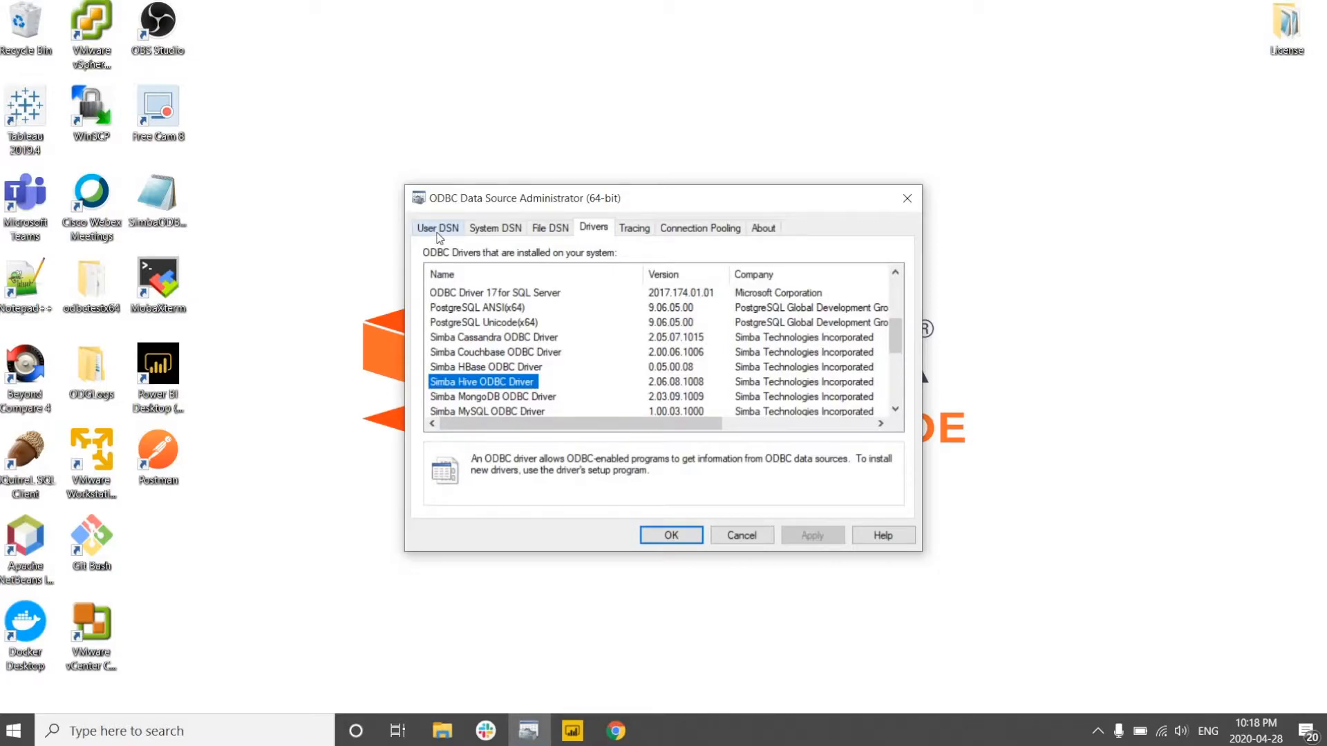
{"action": "left_click", "coordinate": [436, 228]}
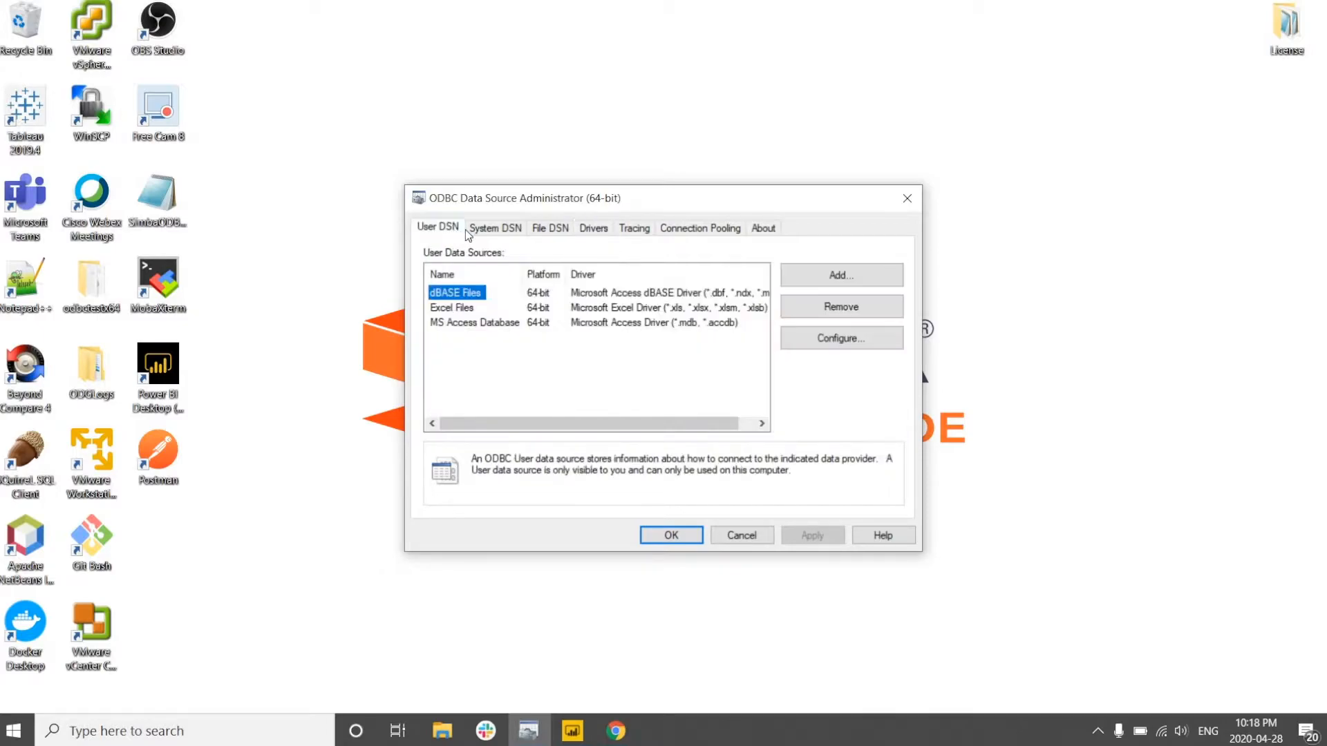
{"action": "left_click", "coordinate": [495, 227]}
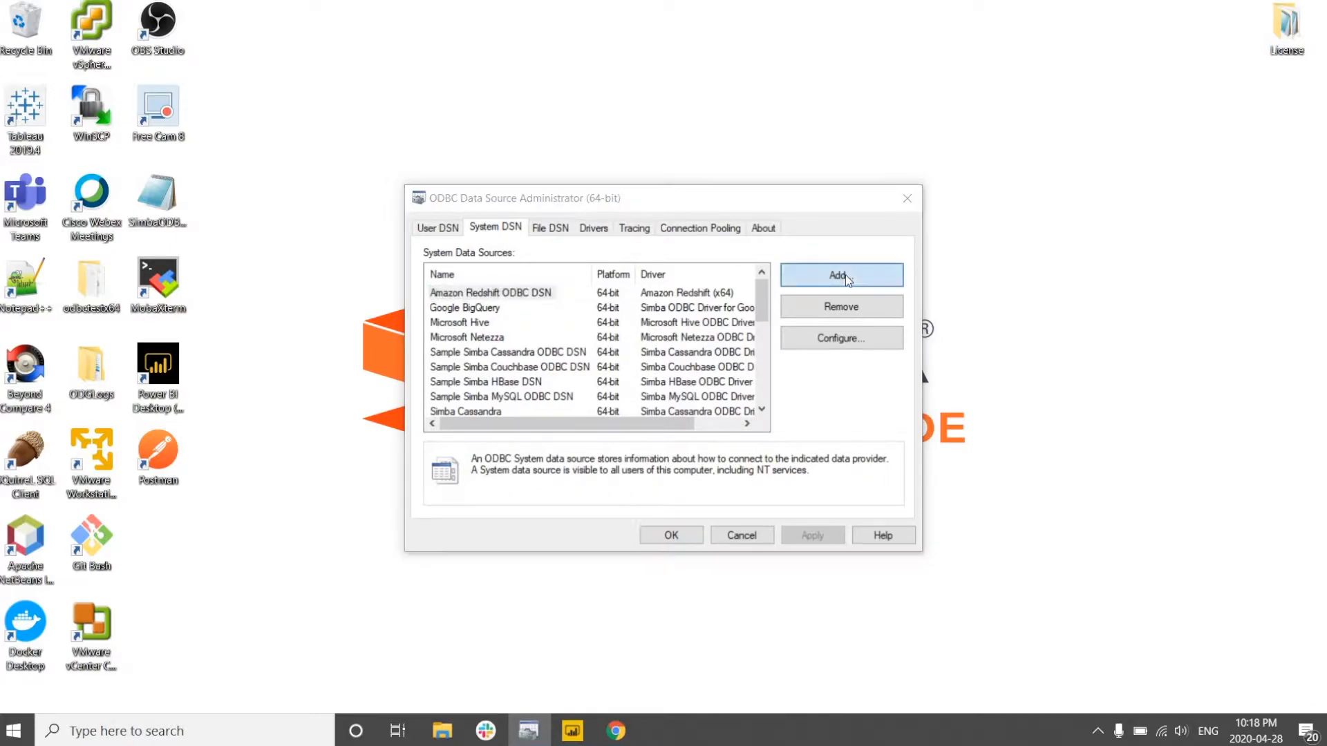
Add a new system data source and locate Simba Hive ODBC Driver in the driver list.
{"action": "left_click", "coordinate": [838, 275]}
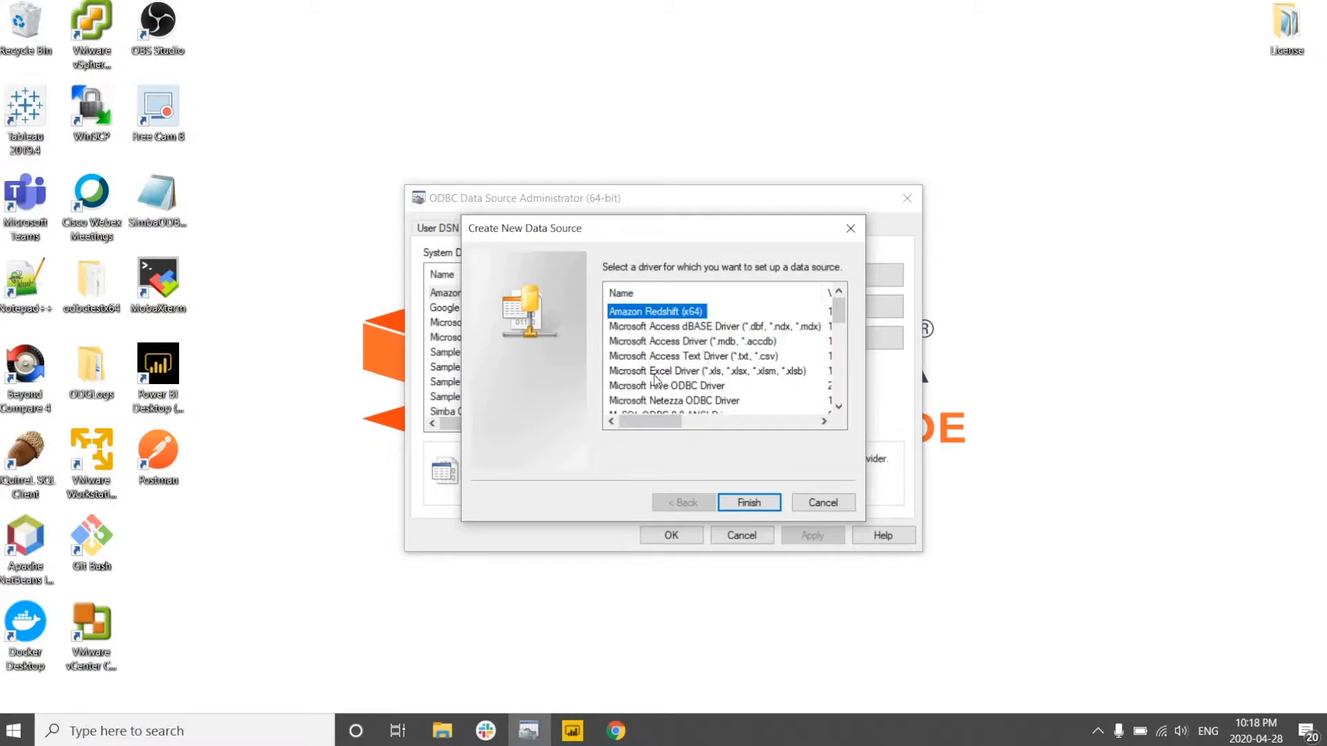
{"action": "scroll", "scroll_direction": "down", "scroll_amount": 3}
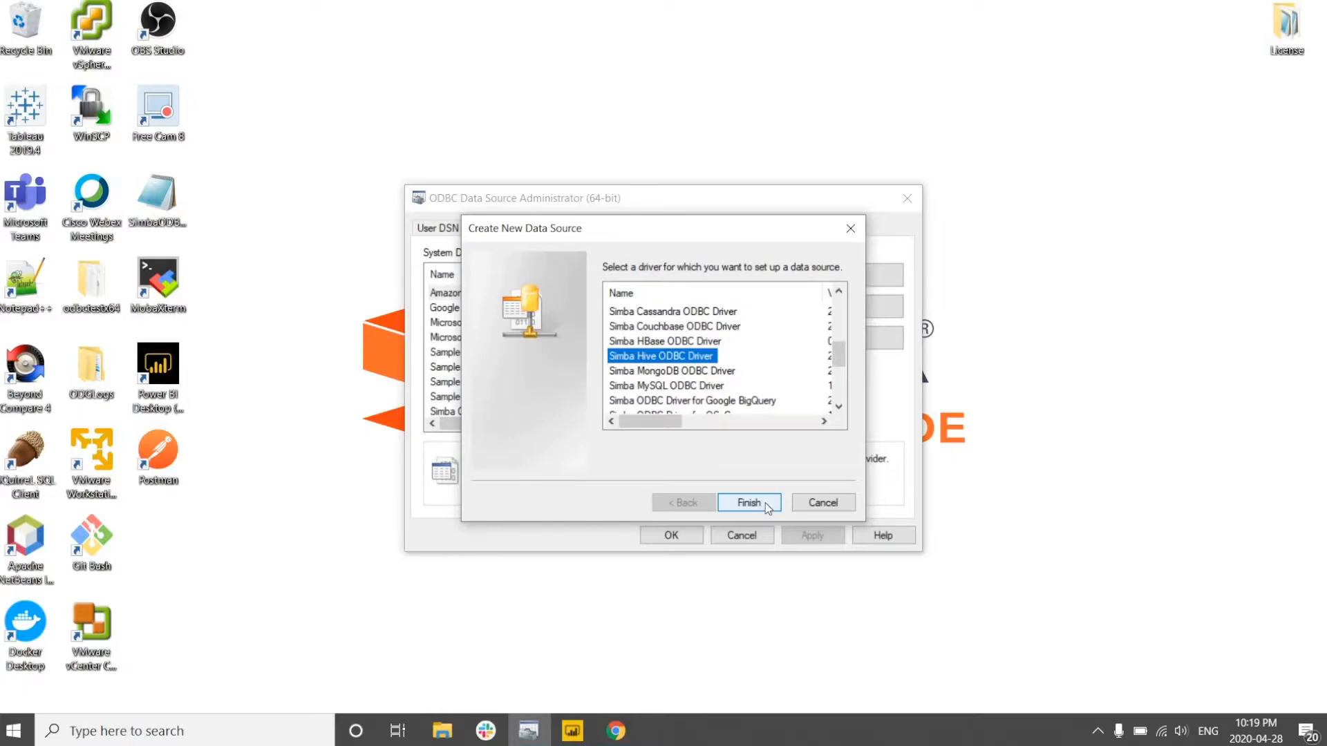
Create the Simba Hive data source and name it 'Simbe Hive ODBC demo DSN'.
{"action": "left_click", "coordinate": [746, 501]}
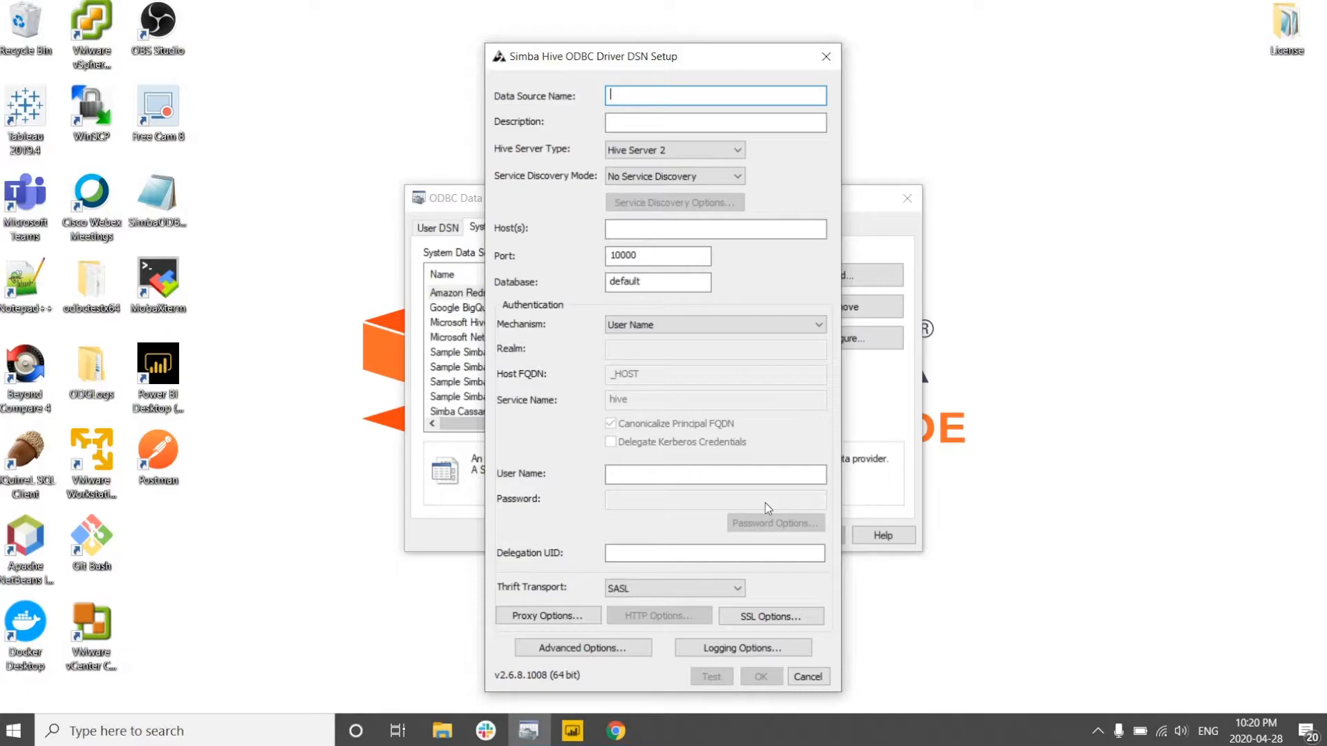
{"action": "type", "text": "S"}
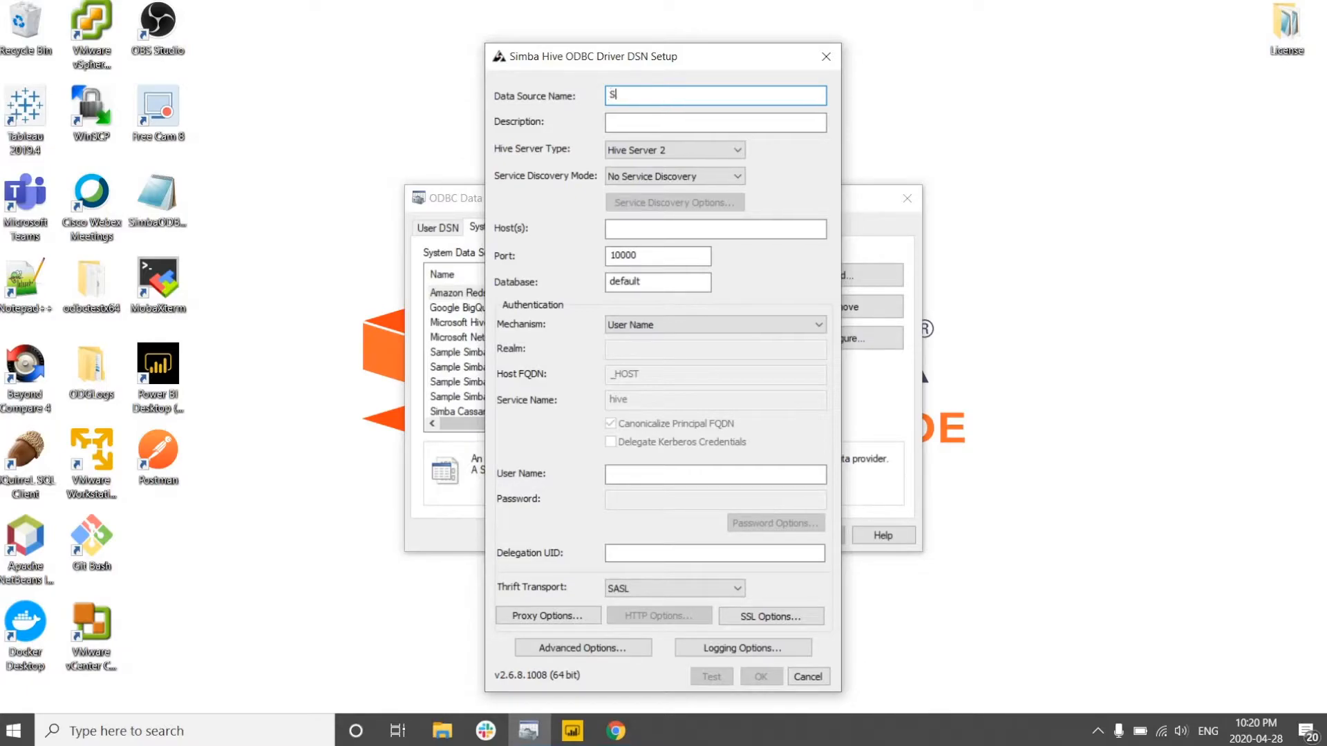
{"action": "type", "text": "imbe Hive ODBC"}
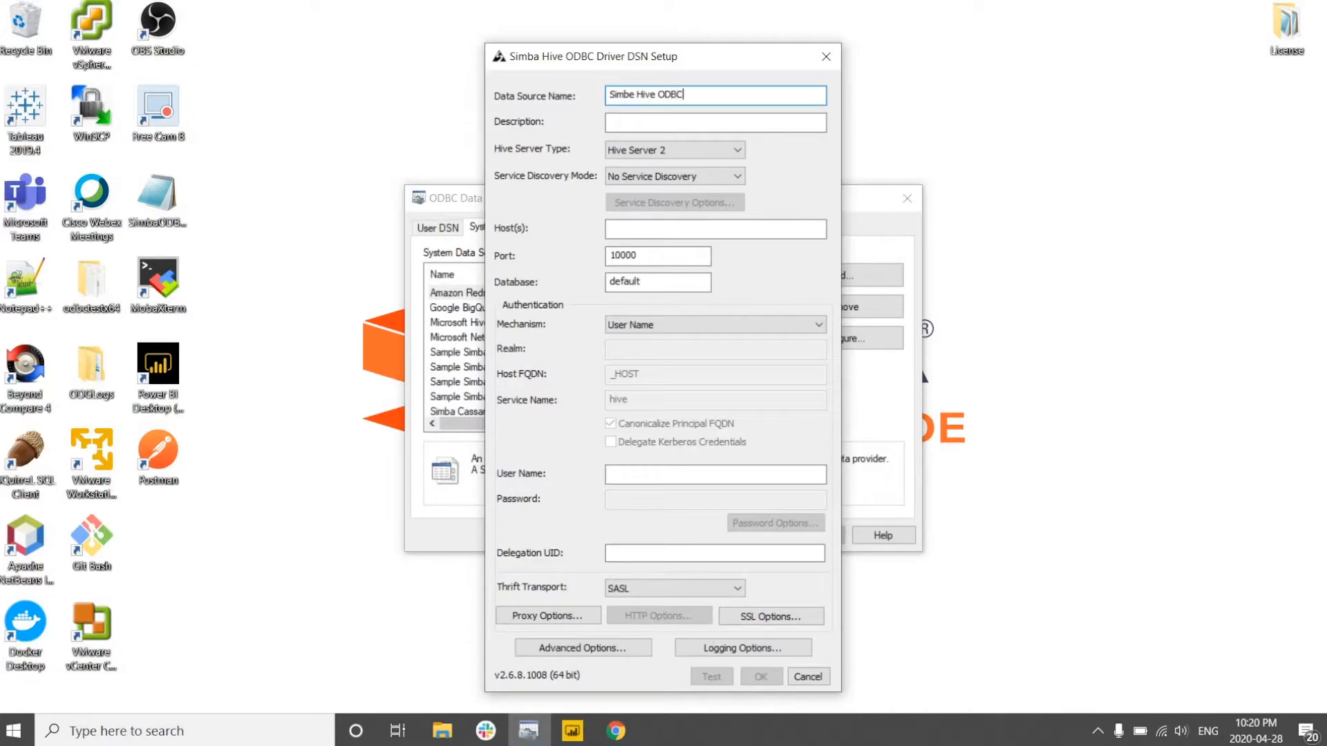
{"action": "type", "text": "demo"}
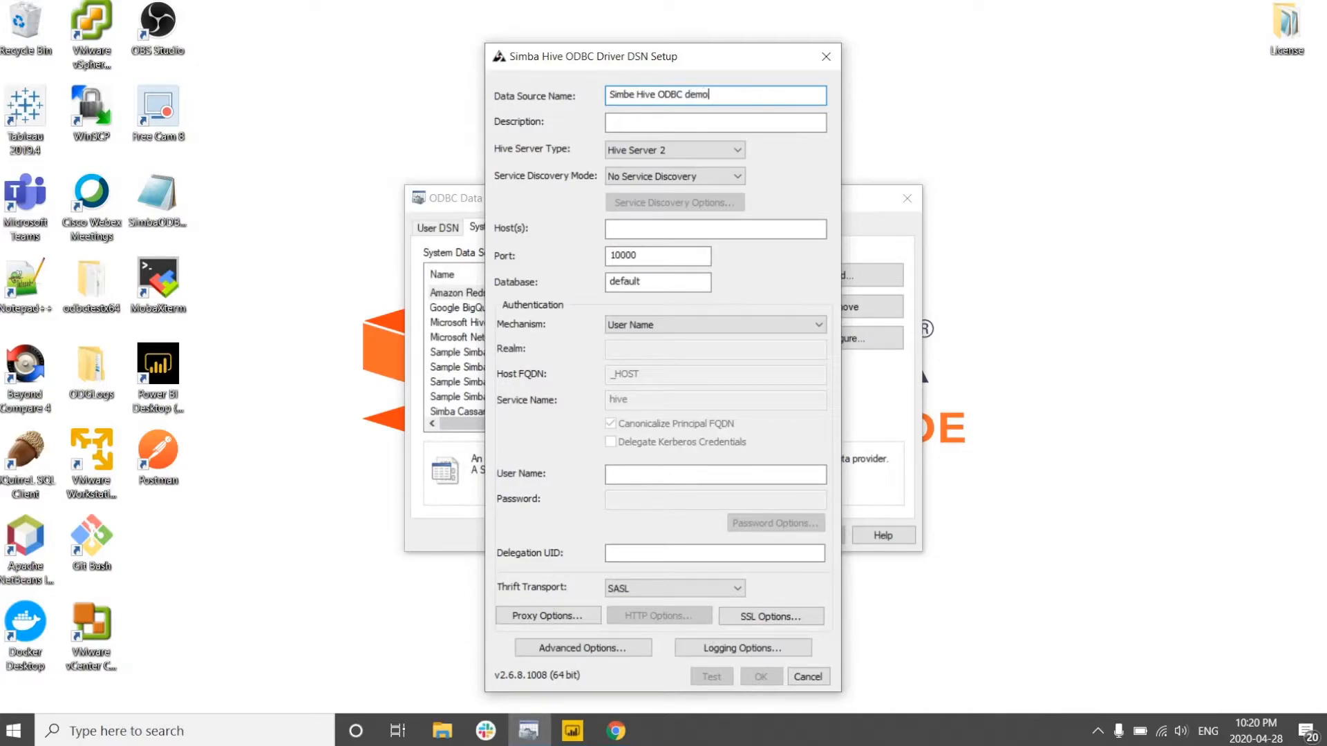
{"action": "type", "text": "DSN"}
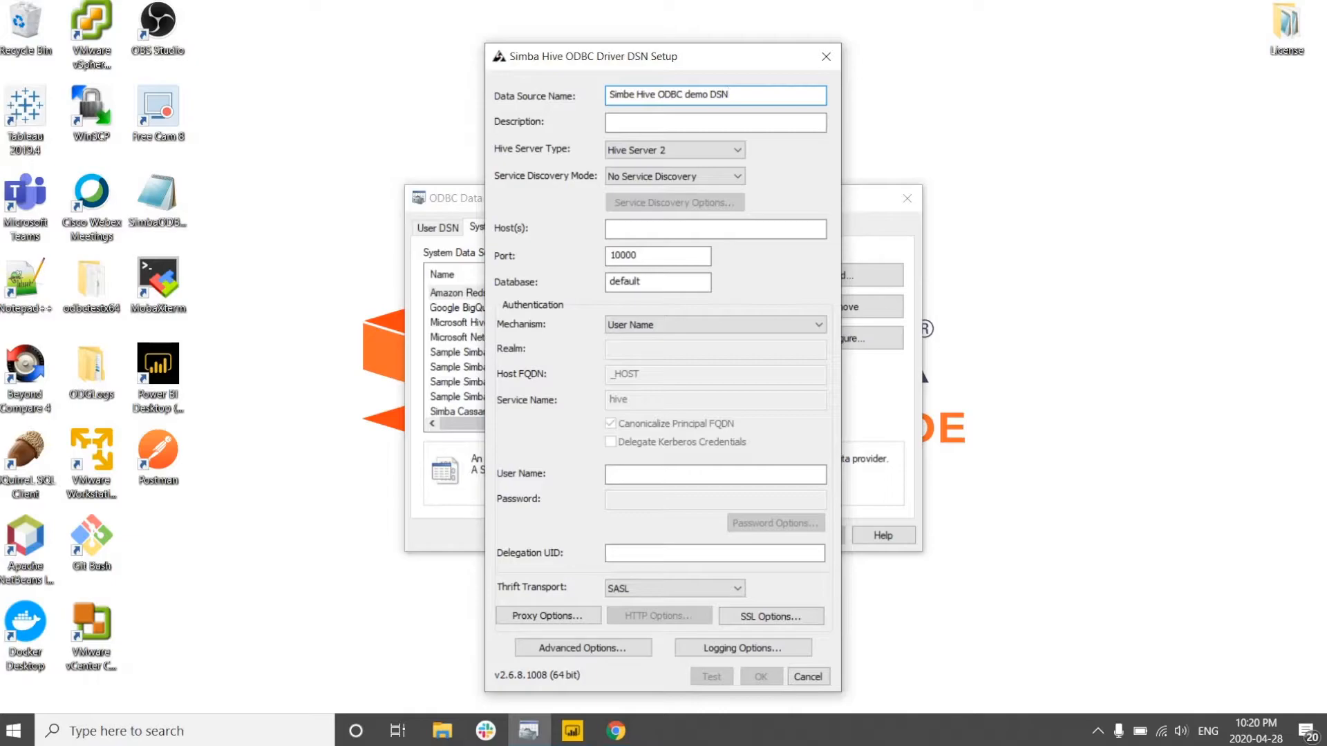
Enter the description 'Simba sample Hive ODBC DSN'.
{"action": "left_click", "coordinate": [714, 122]}
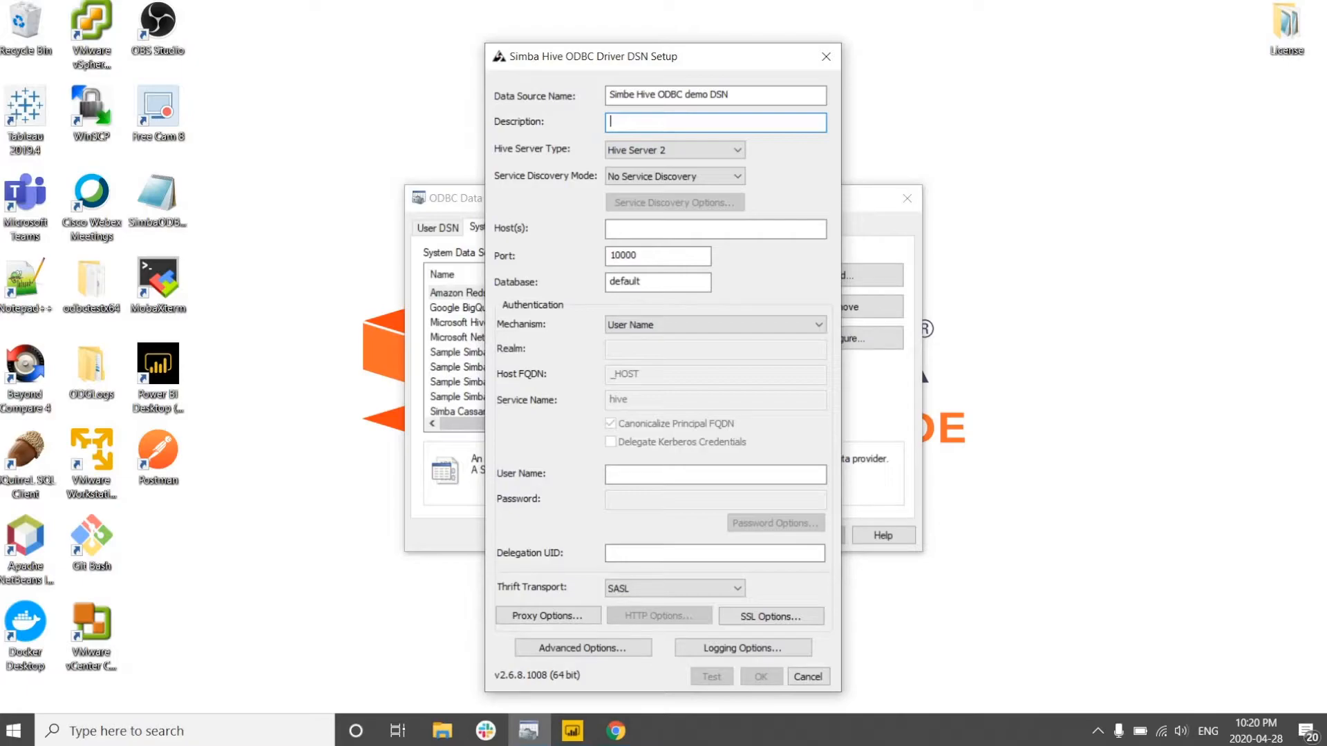
{"action": "type", "text": "Simba sample"}
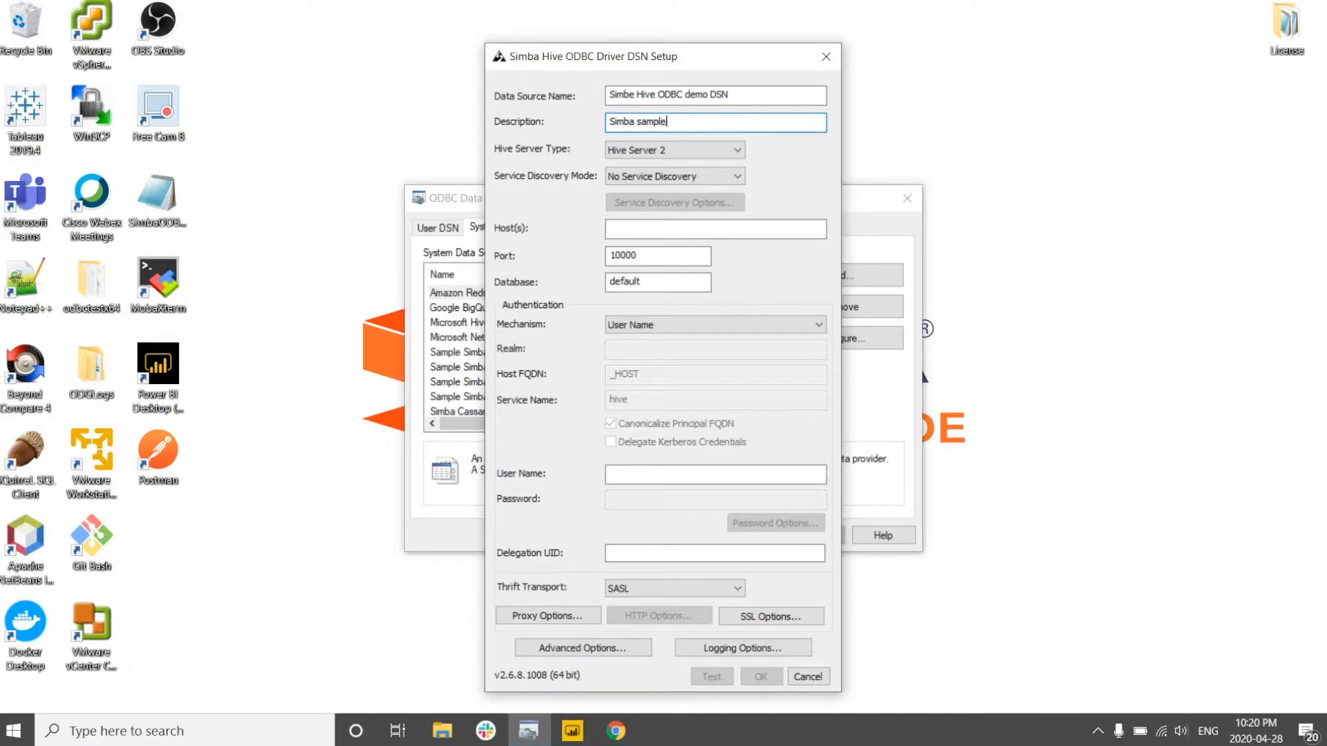
{"action": "type", "text": "Hive ODBC"}
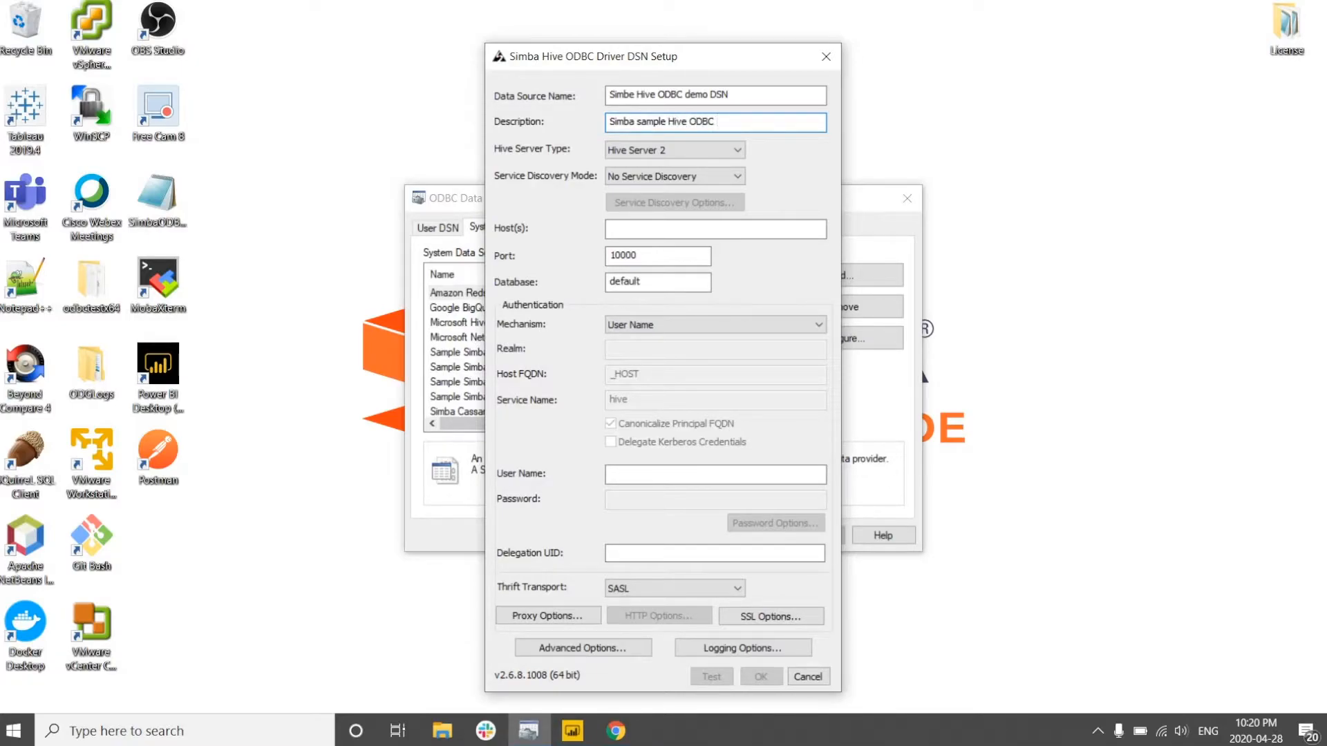
{"action": "type", "text": "DSN"}
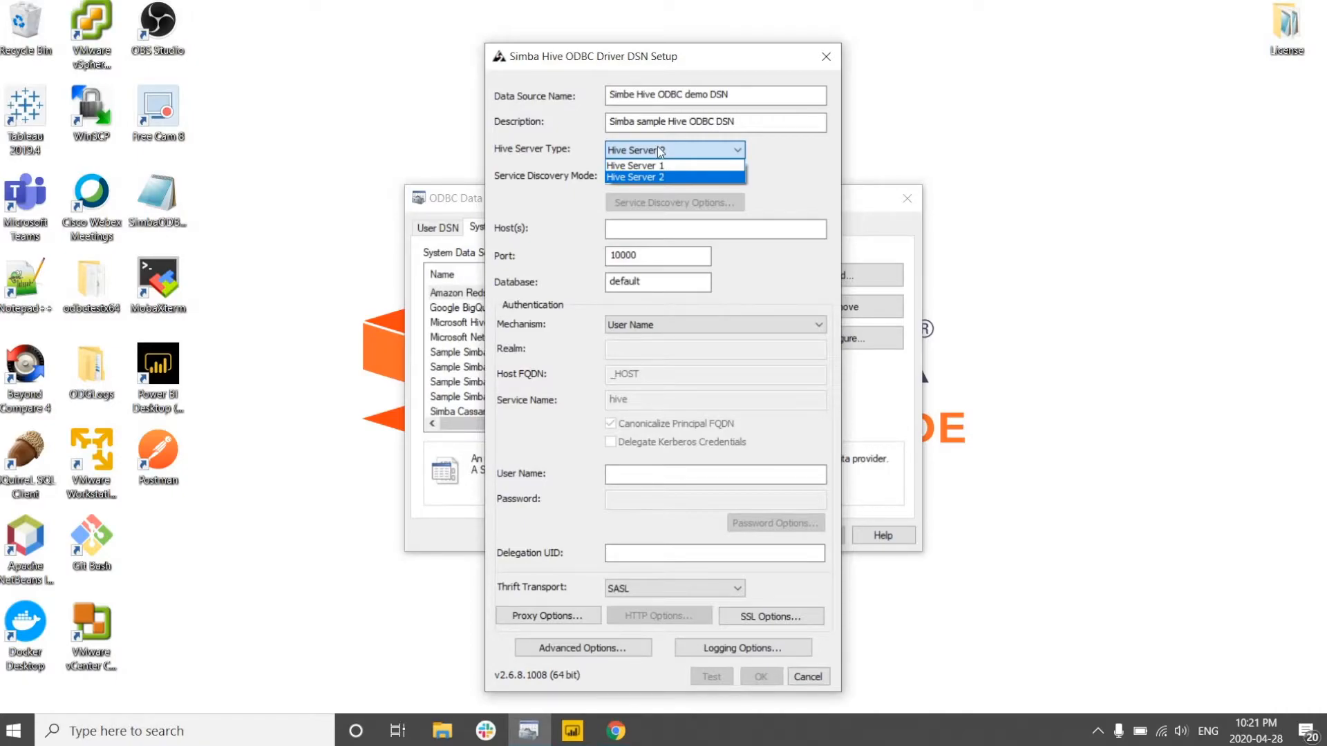
{"action": "left_click", "coordinate": [634, 177]}
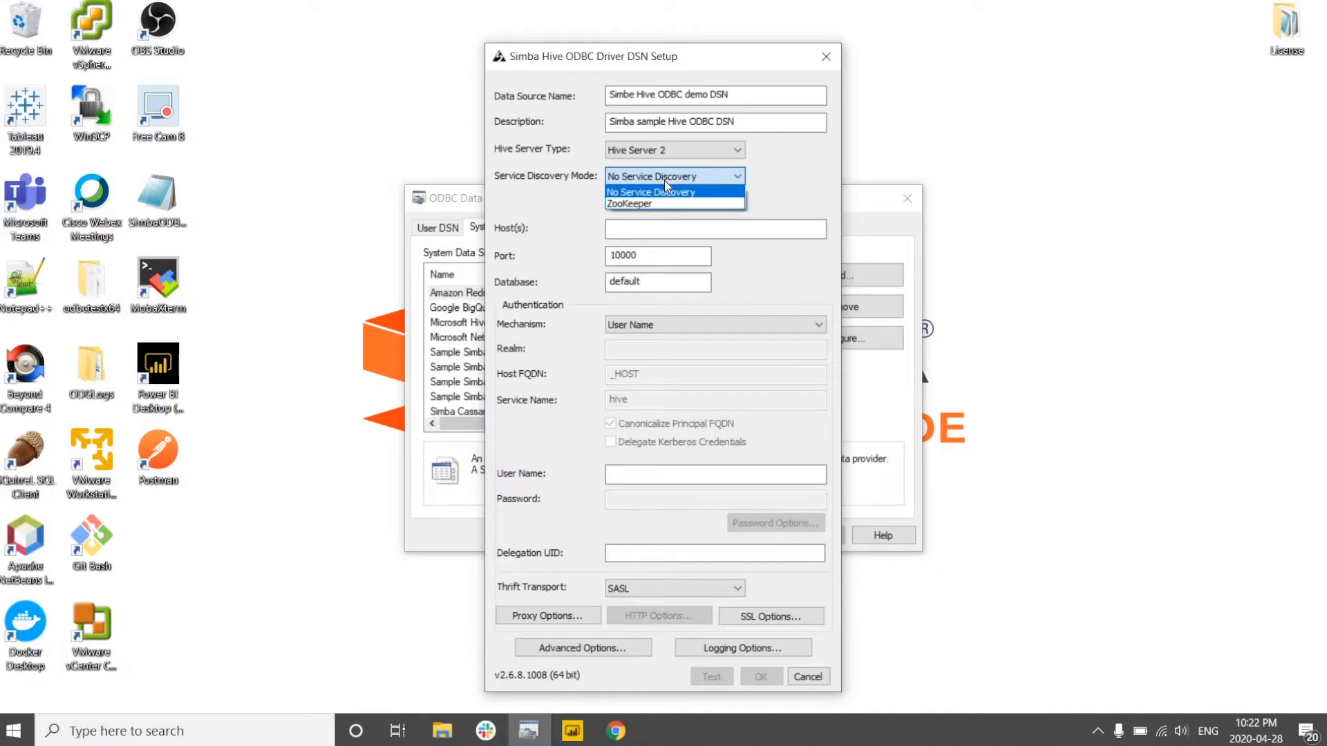
{"action": "left_click", "coordinate": [651, 176]}
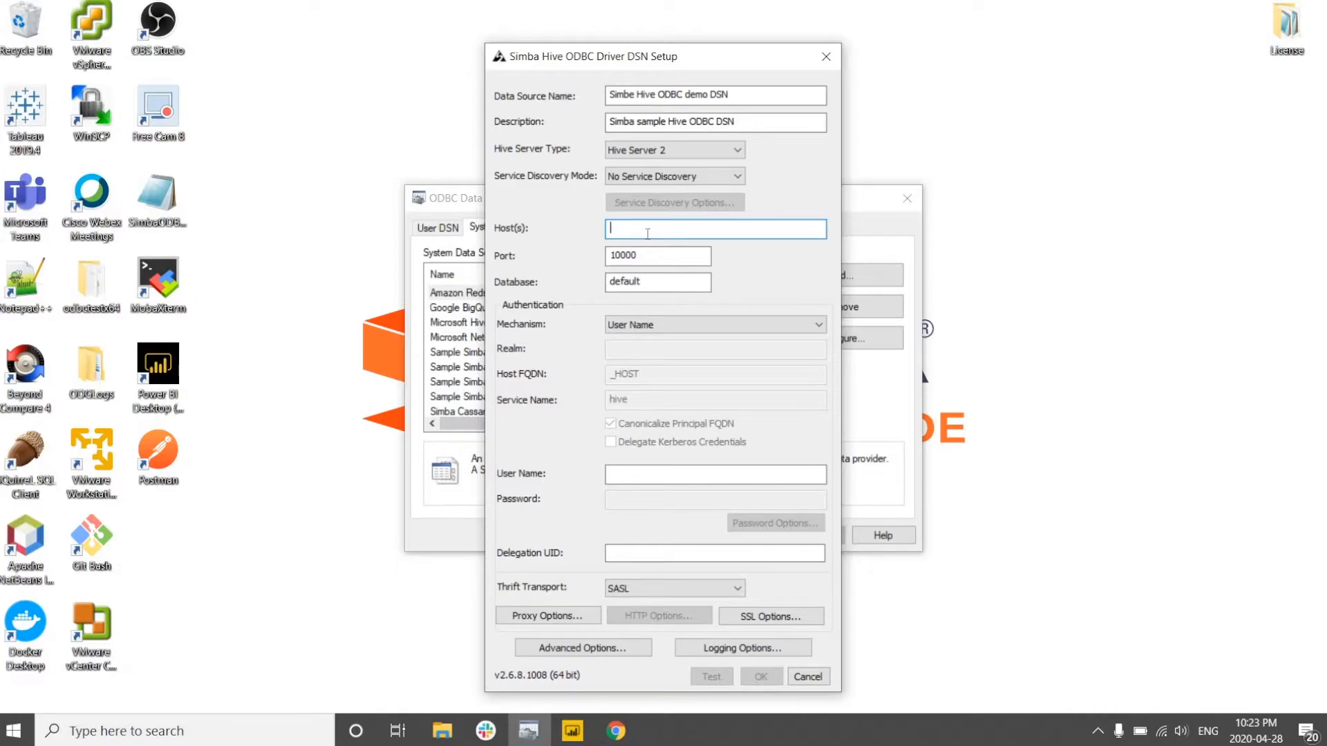
Enter host 192.168.223.168 in the Host(s) field.
{"action": "type", "text": "192."}
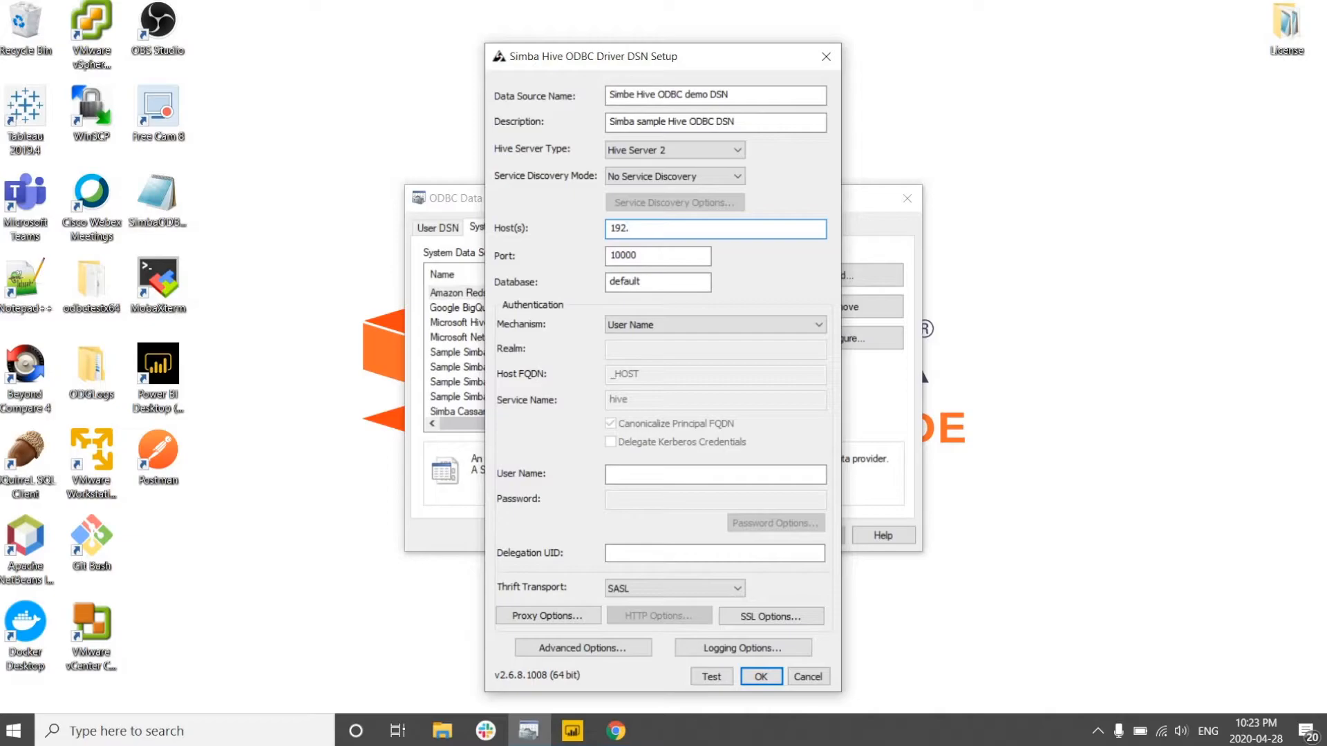
{"action": "type", "text": "168"}
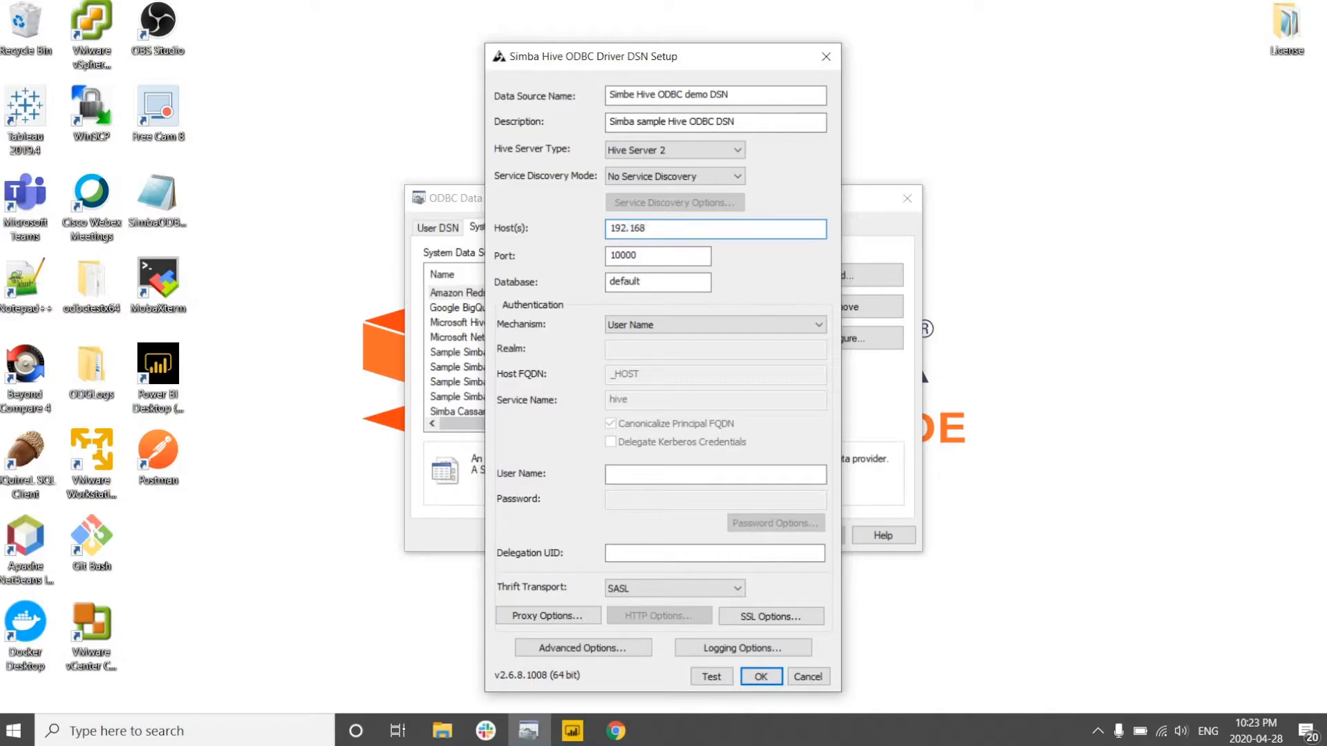
{"action": "type", "text": "."}
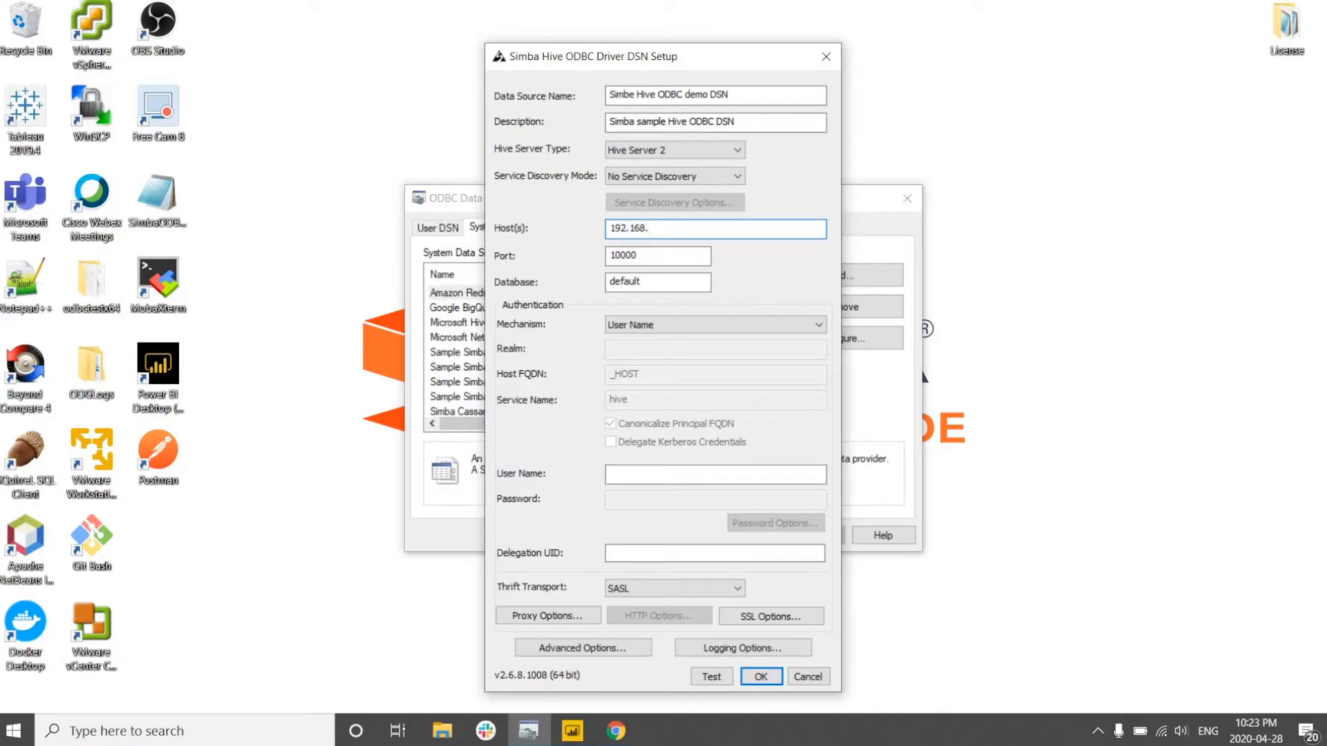
{"action": "type", "text": "223.168"}
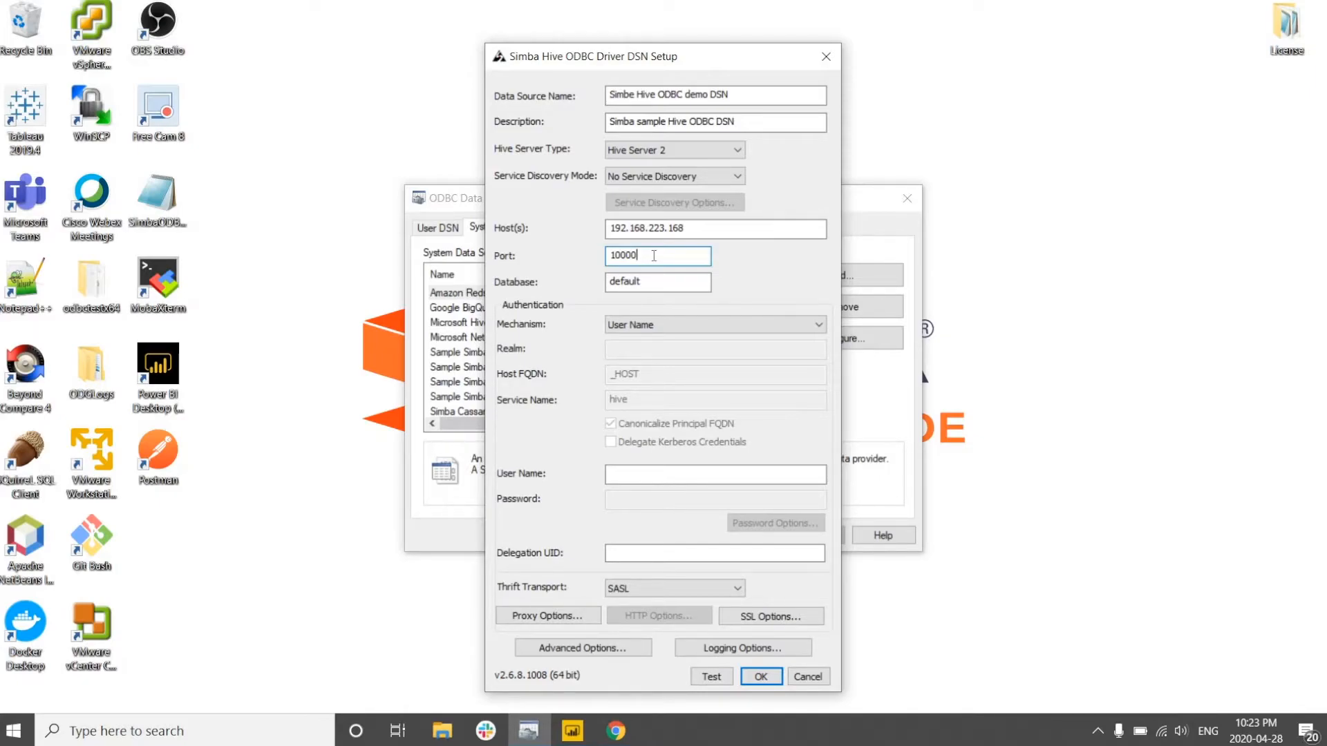
Keep port 10000 and database default, then choose the authentication mechanism.
{"action": "left_click", "coordinate": [658, 281]}
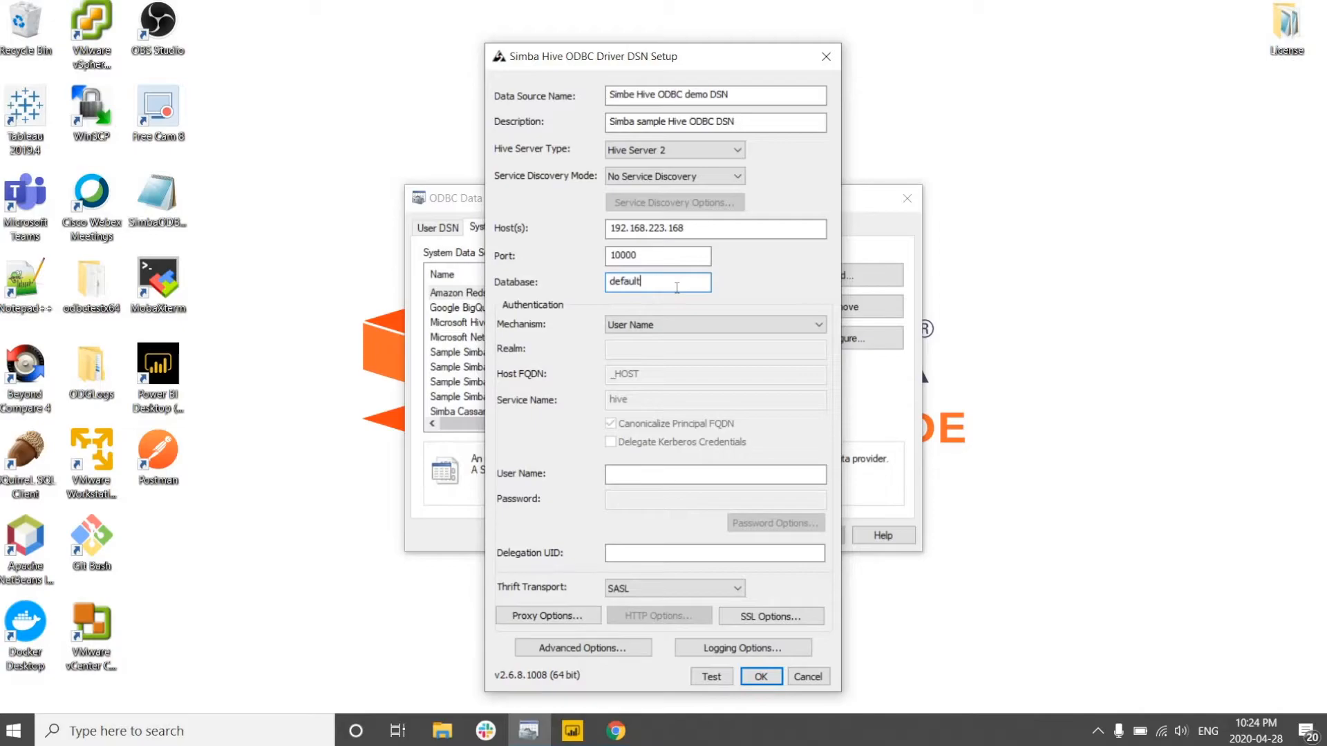
{"action": "left_click", "coordinate": [713, 324]}
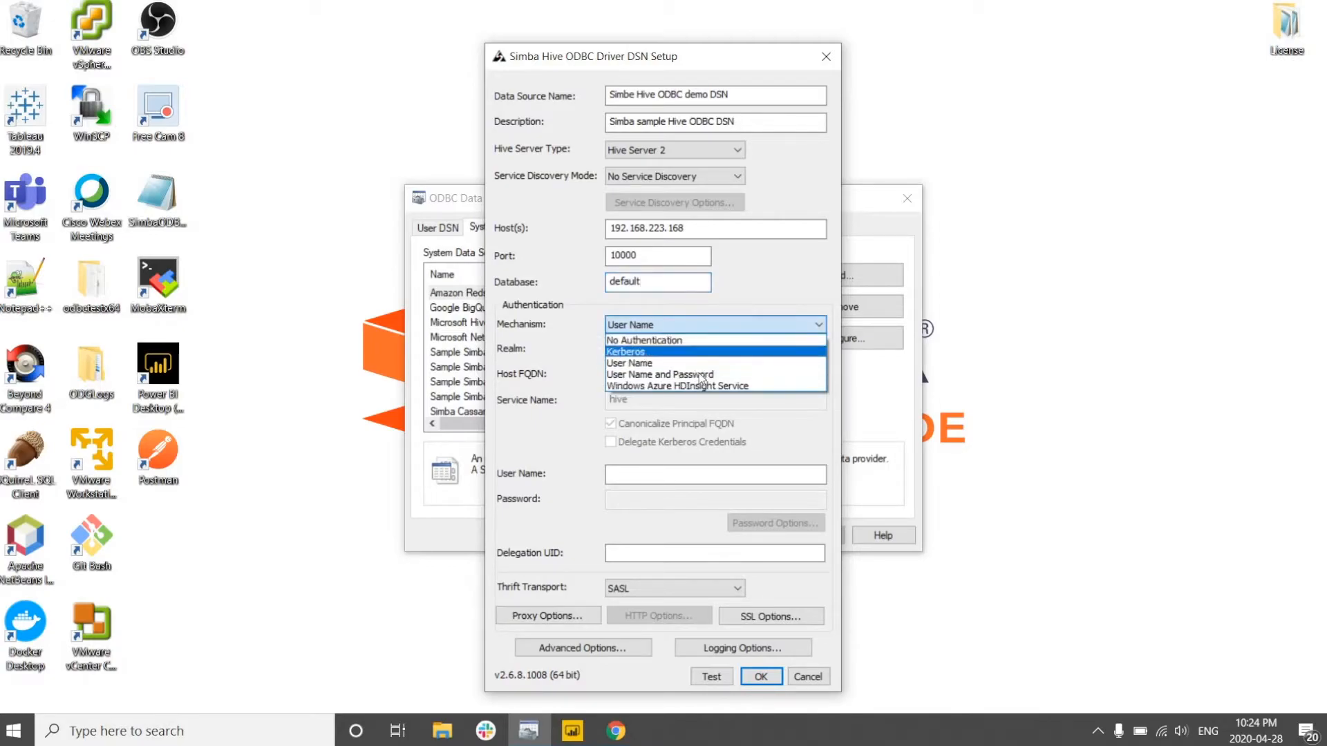
{"action": "left_click", "coordinate": [661, 374]}
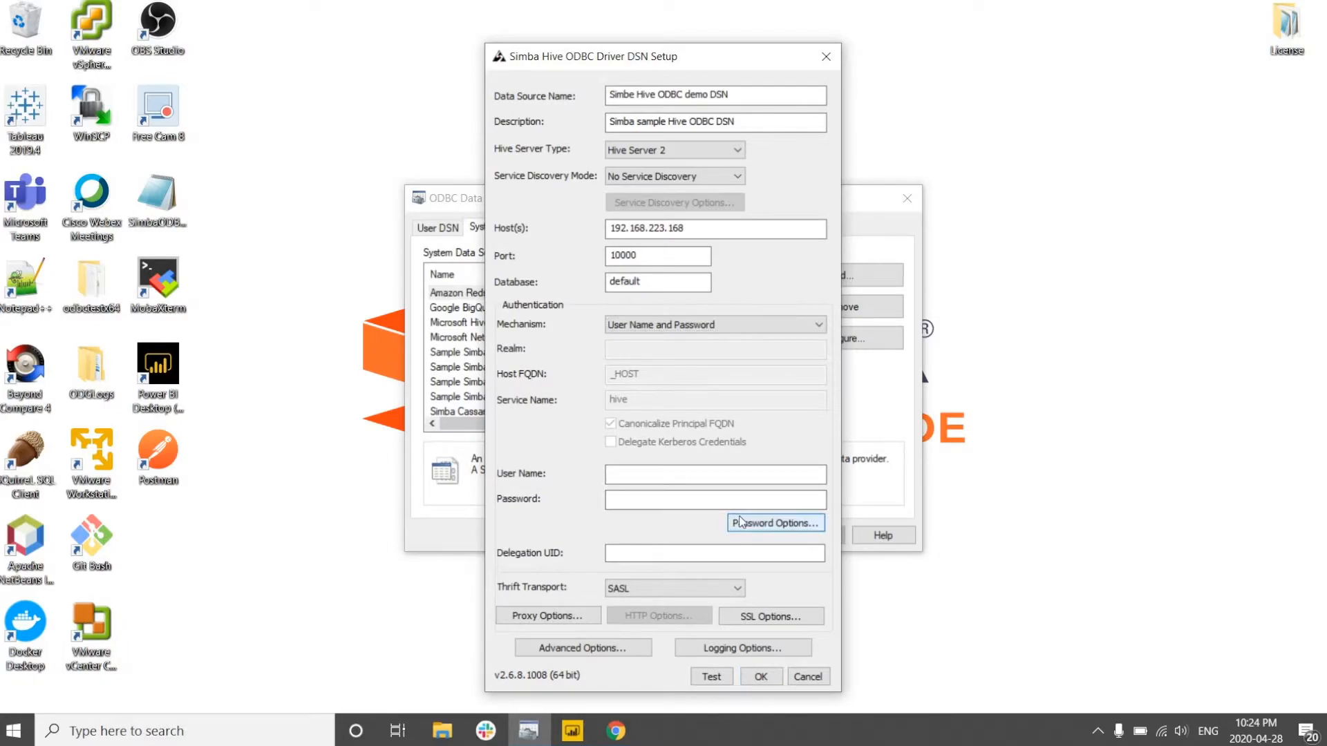
Show Password Options with encryption for the current user only.
{"action": "left_click", "coordinate": [771, 522]}
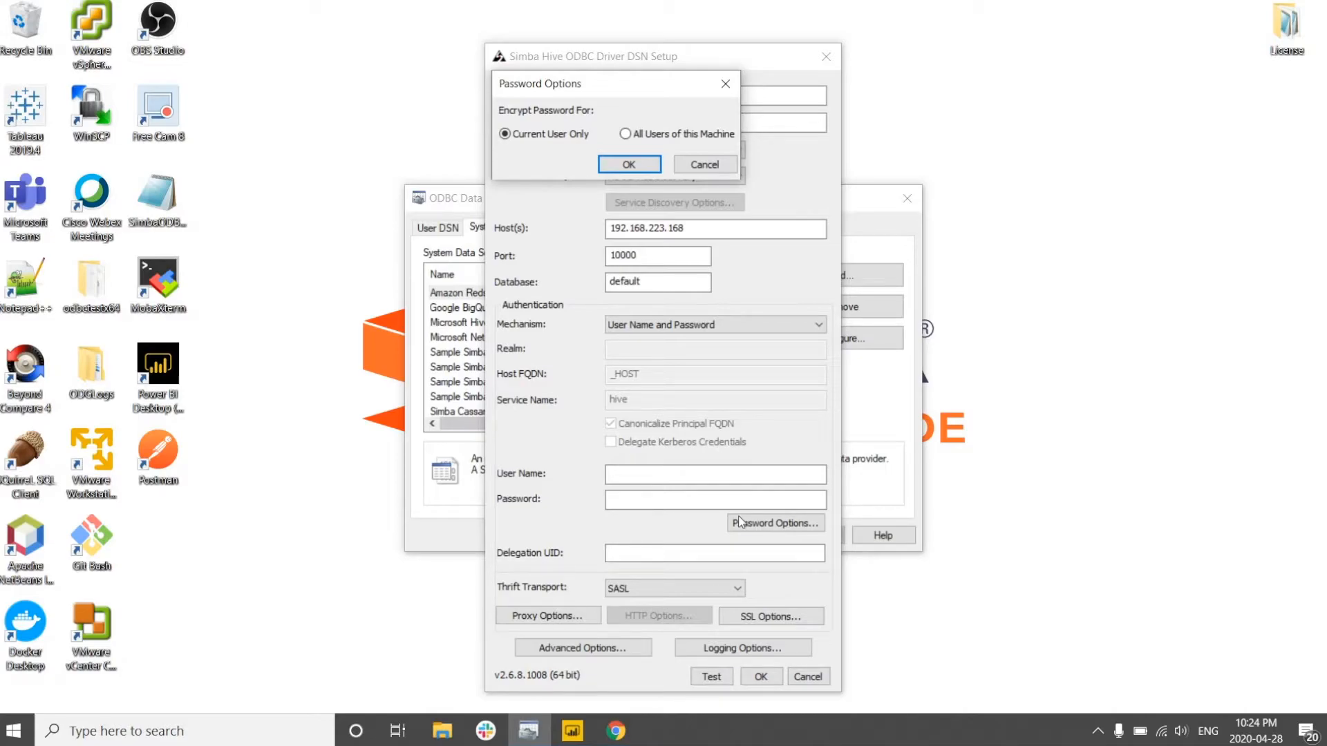
{"action": "mouse_move", "coordinate": [634, 463]}
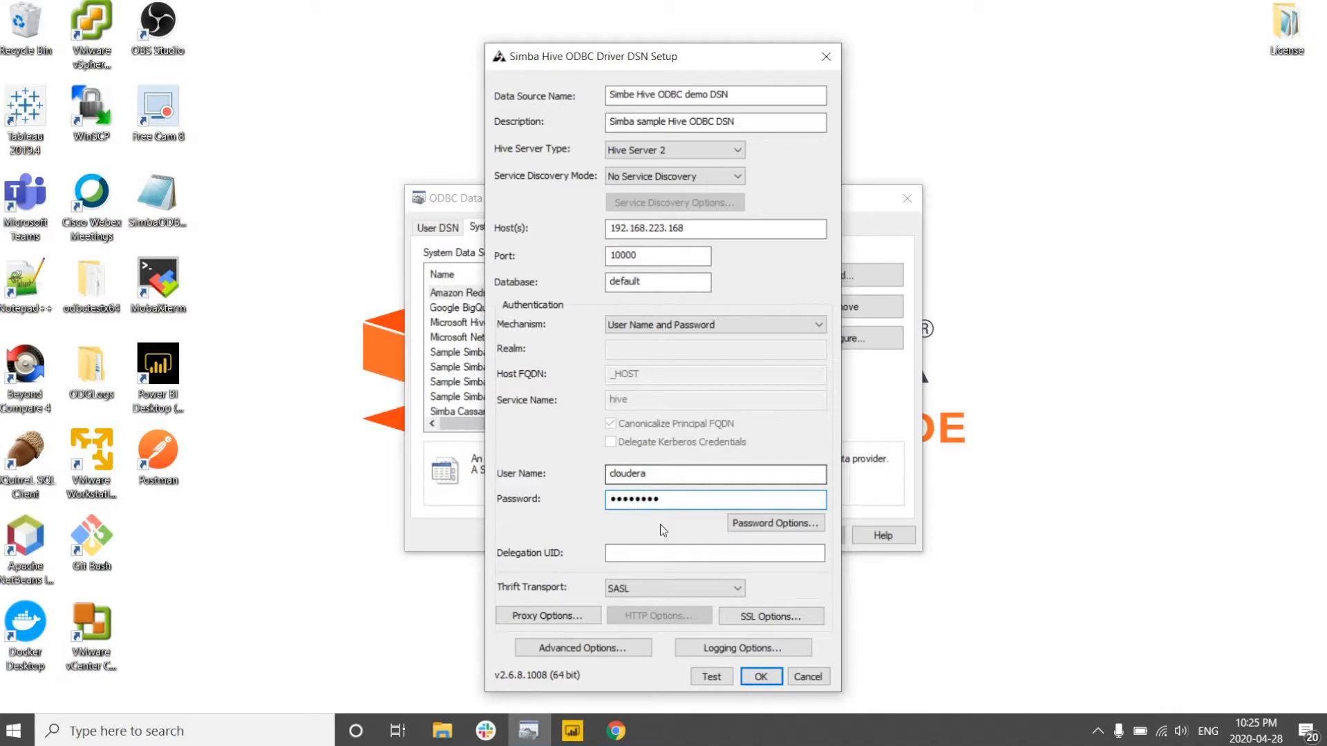
{"action": "left_click", "coordinate": [713, 553]}
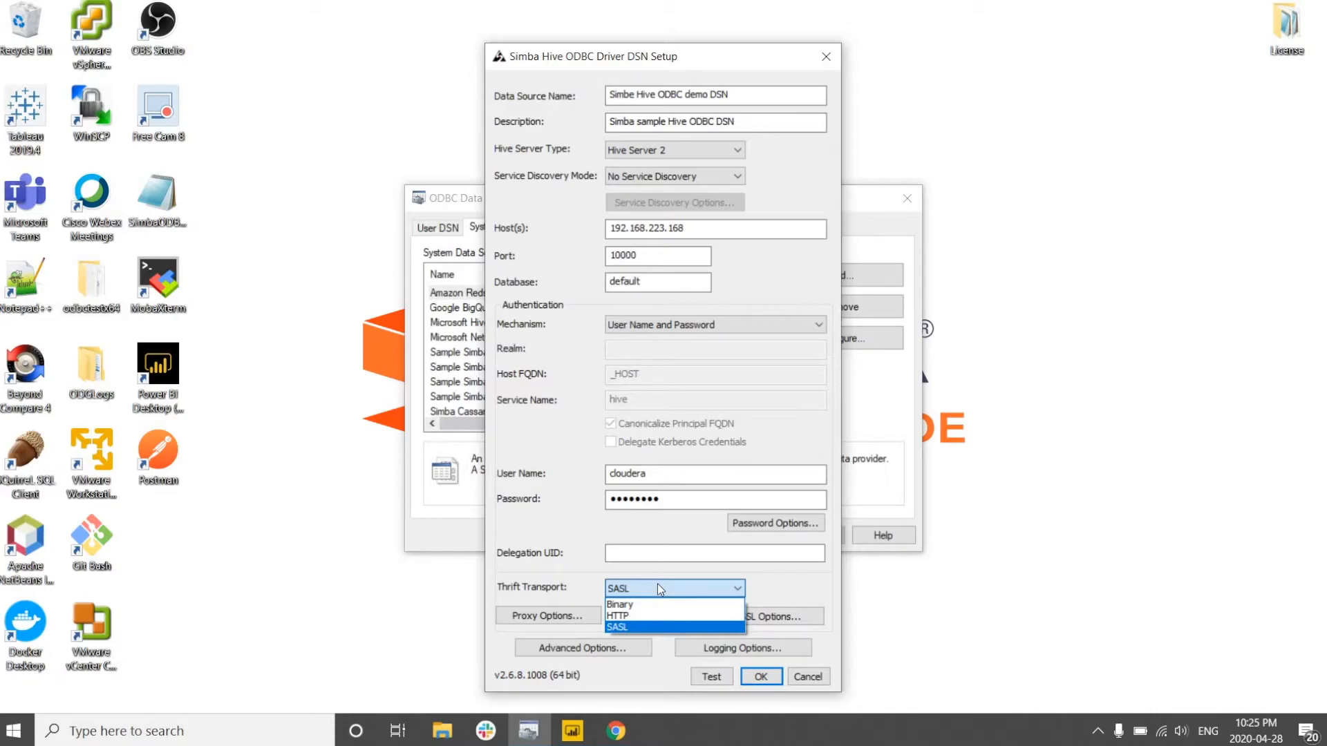
{"action": "left_click", "coordinate": [616, 628]}
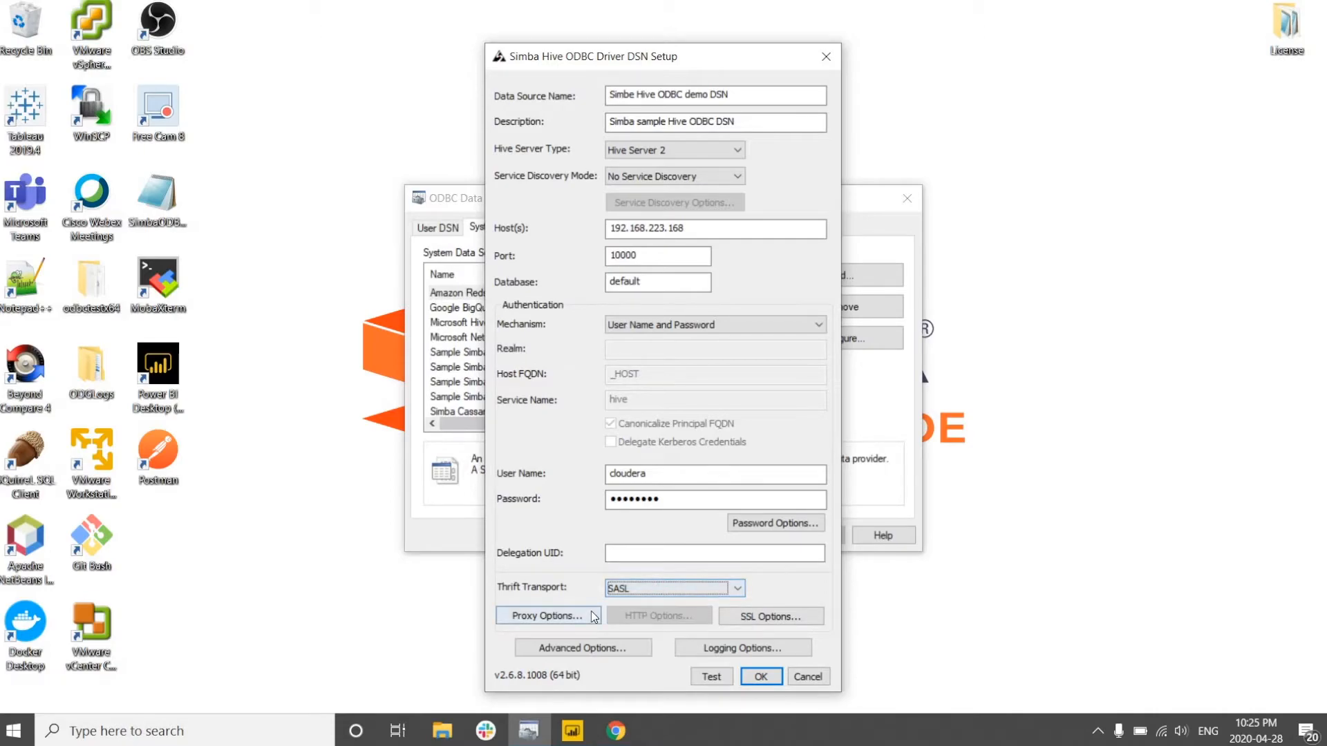
{"action": "left_click", "coordinate": [547, 616]}
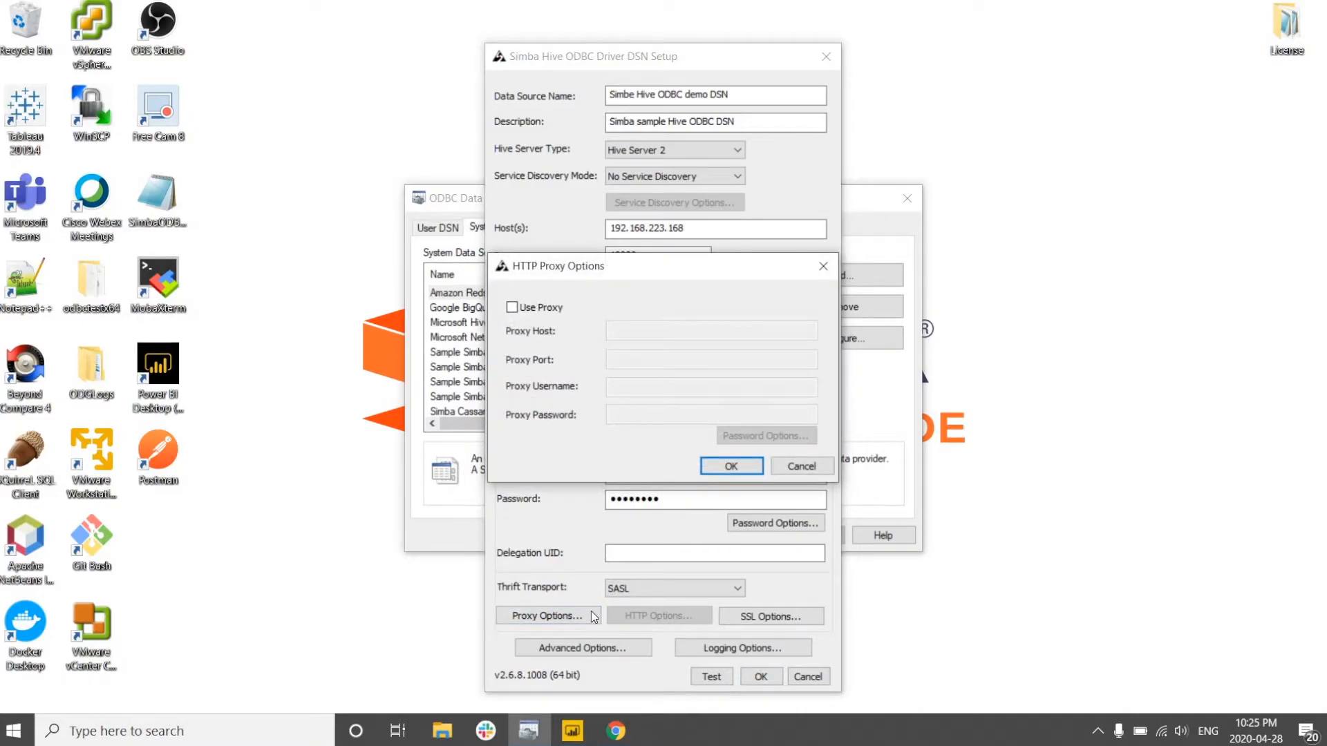
{"action": "mouse_move", "coordinate": [597, 572]}
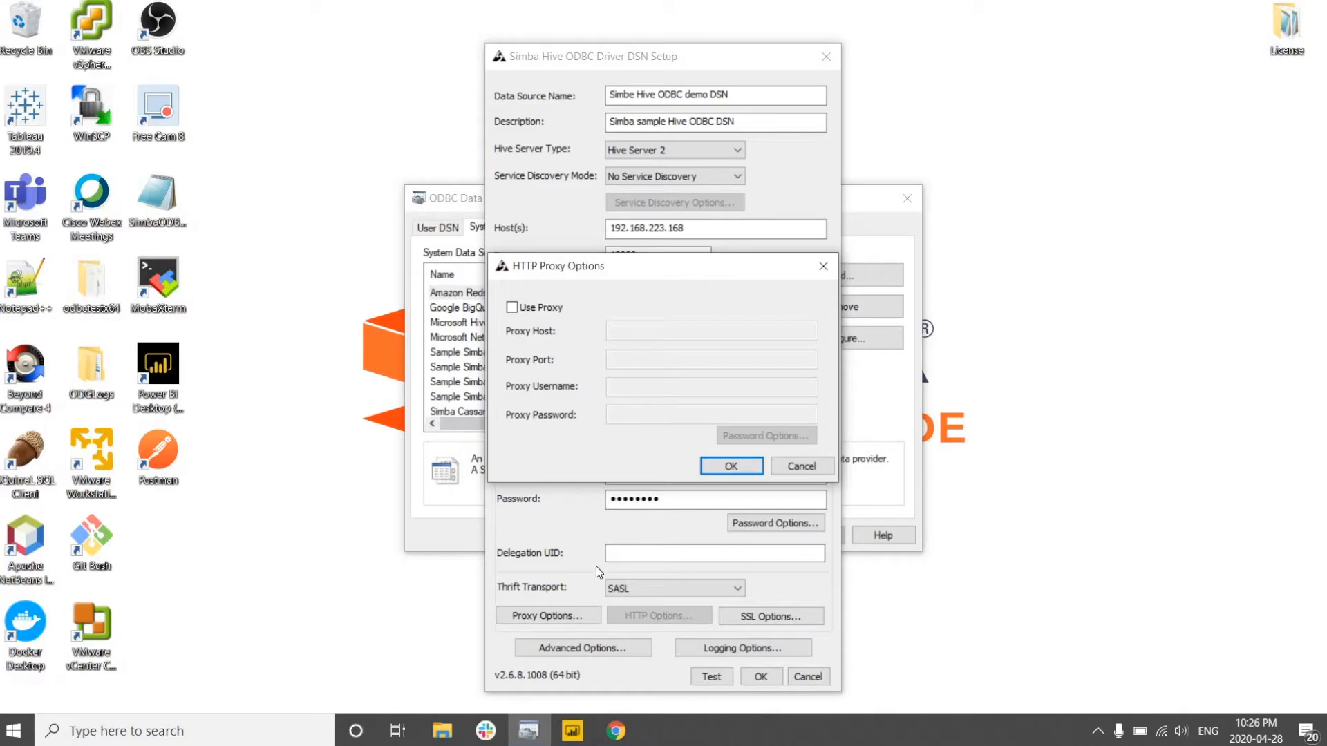
{"action": "left_click", "coordinate": [512, 307]}
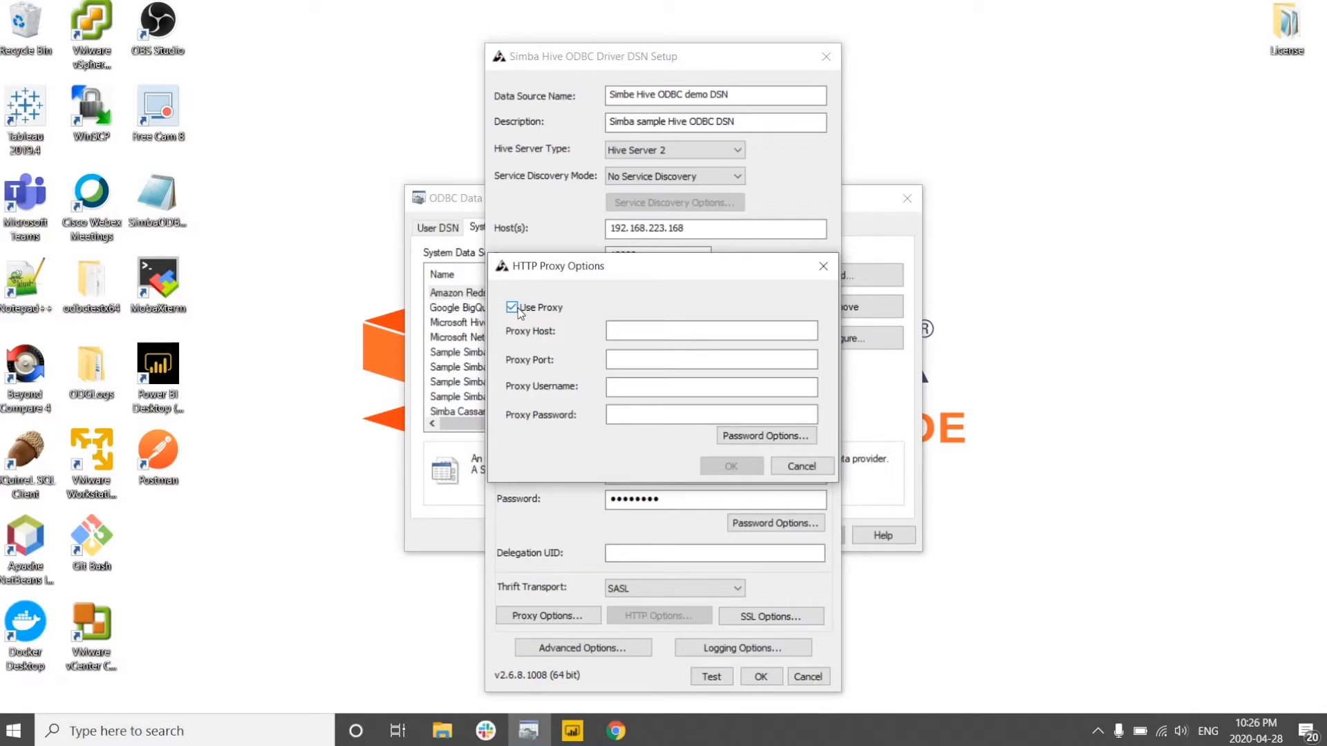
{"action": "left_click", "coordinate": [512, 307]}
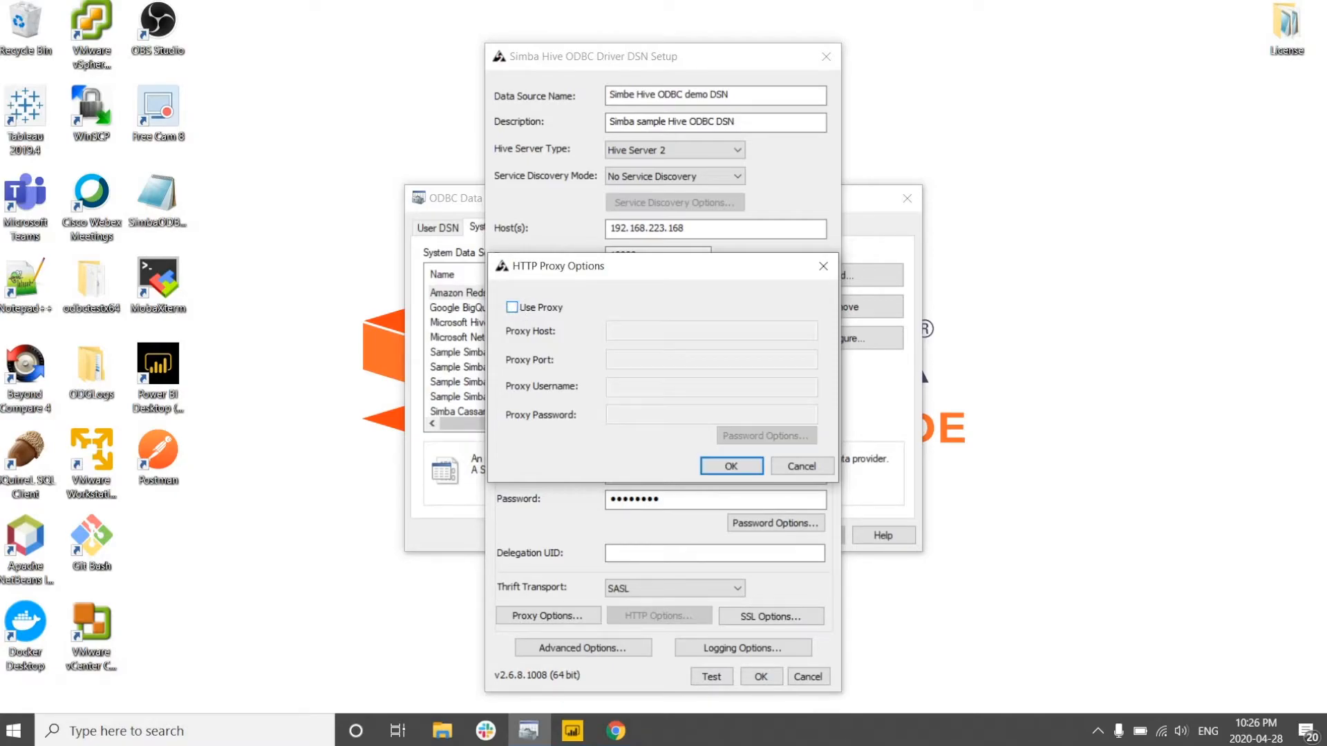
{"action": "left_click", "coordinate": [730, 466]}
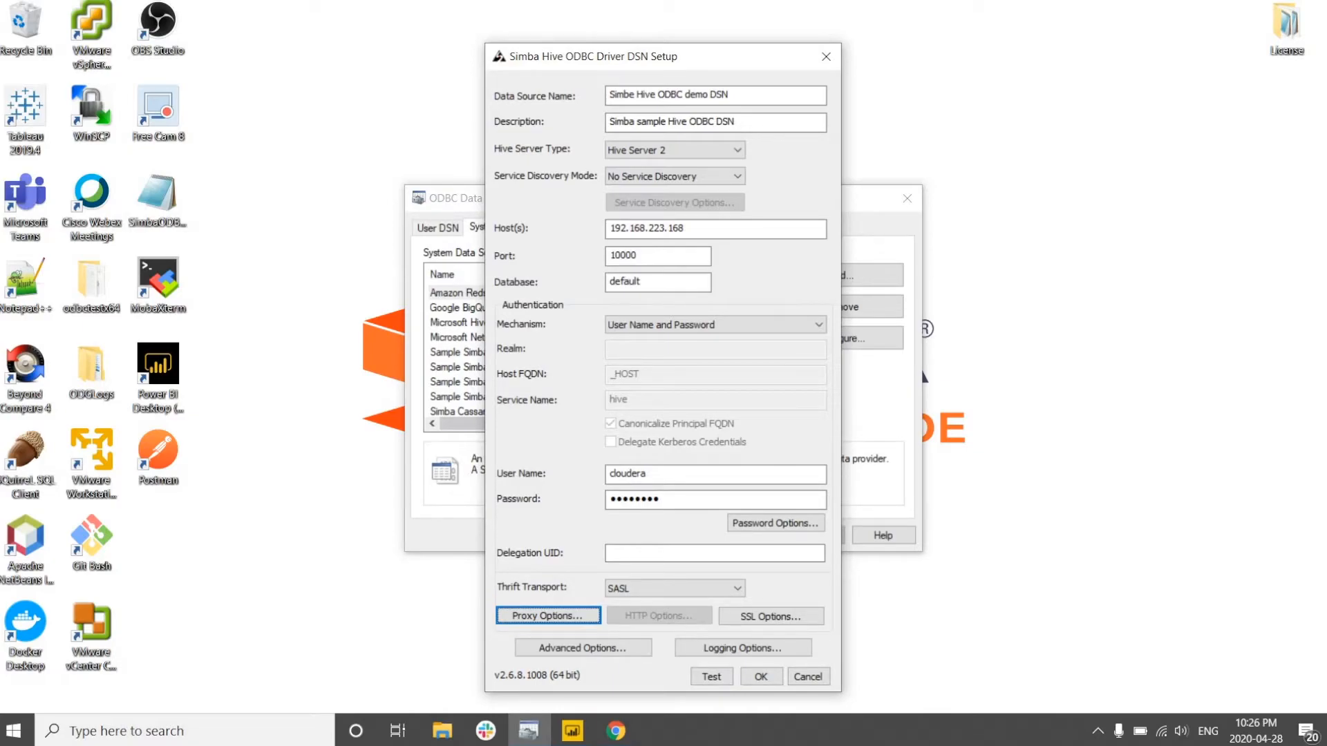
{"action": "left_click", "coordinate": [769, 616]}
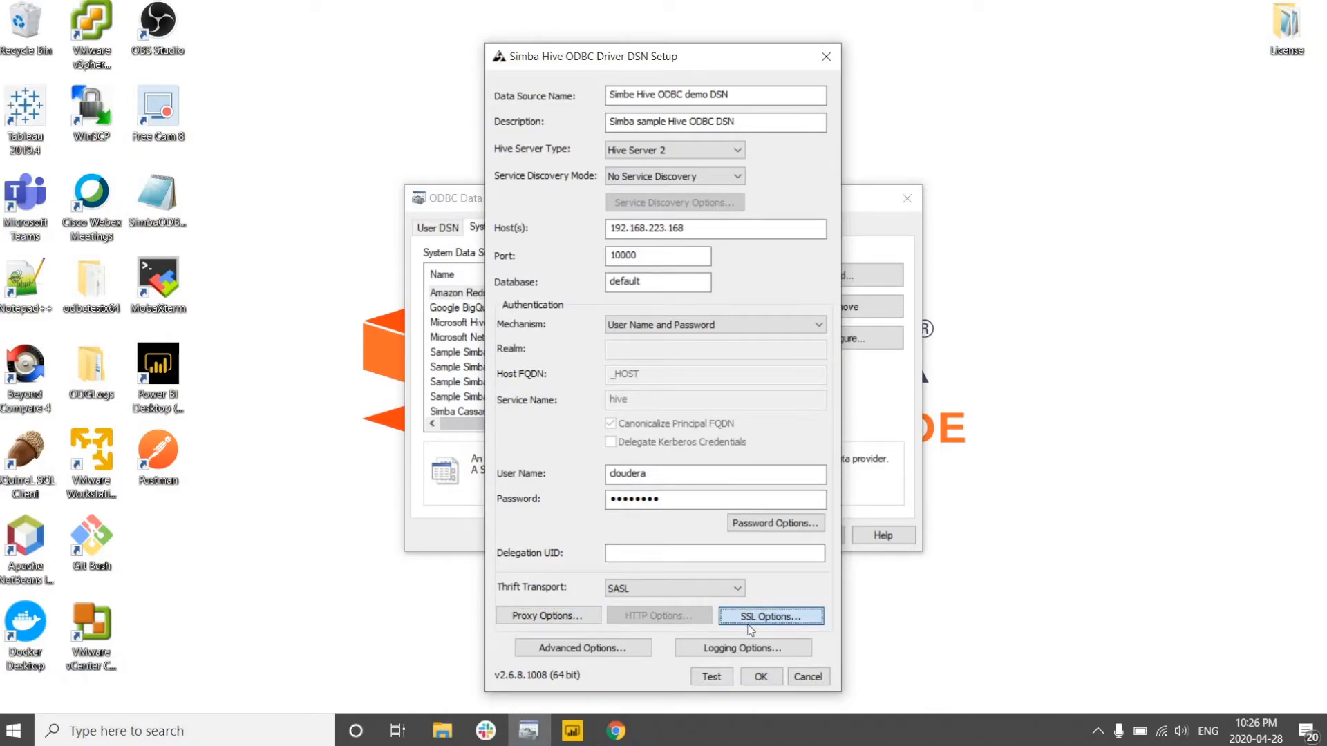
{"action": "left_click", "coordinate": [769, 616]}
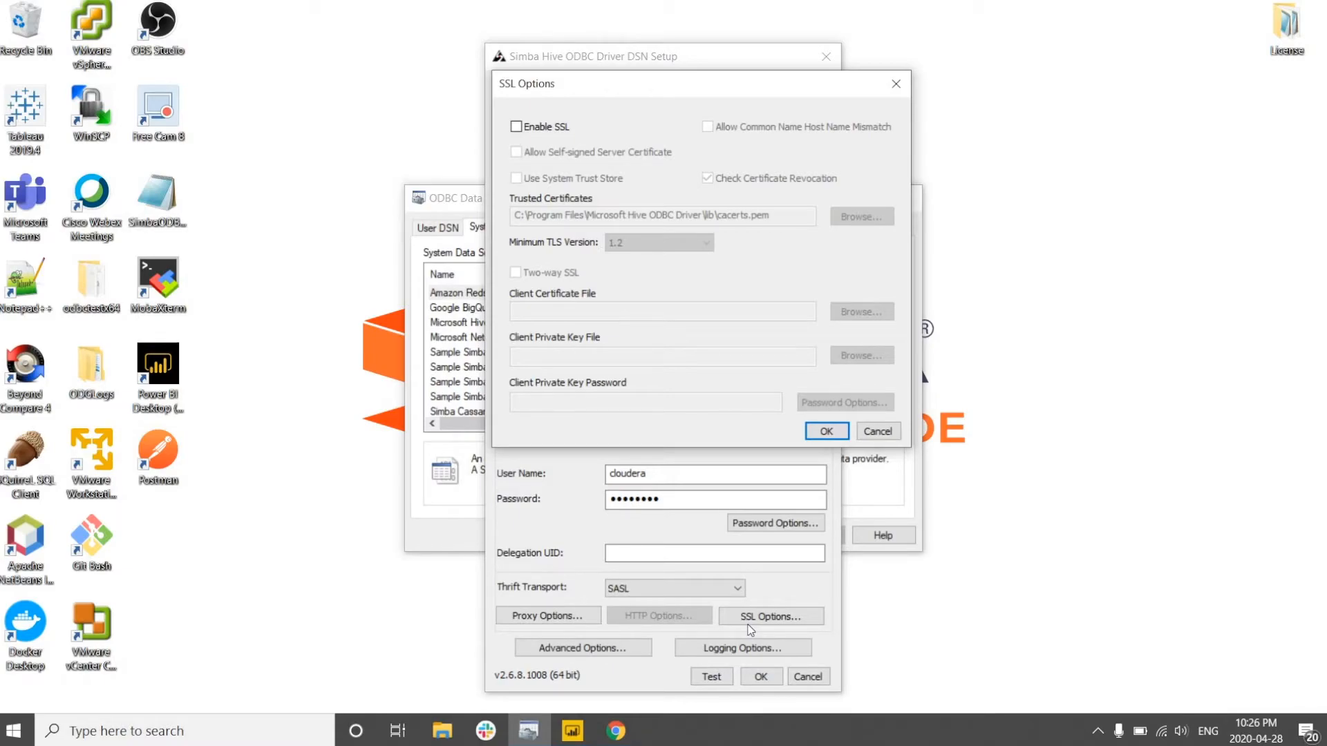
{"action": "left_click", "coordinate": [823, 431]}
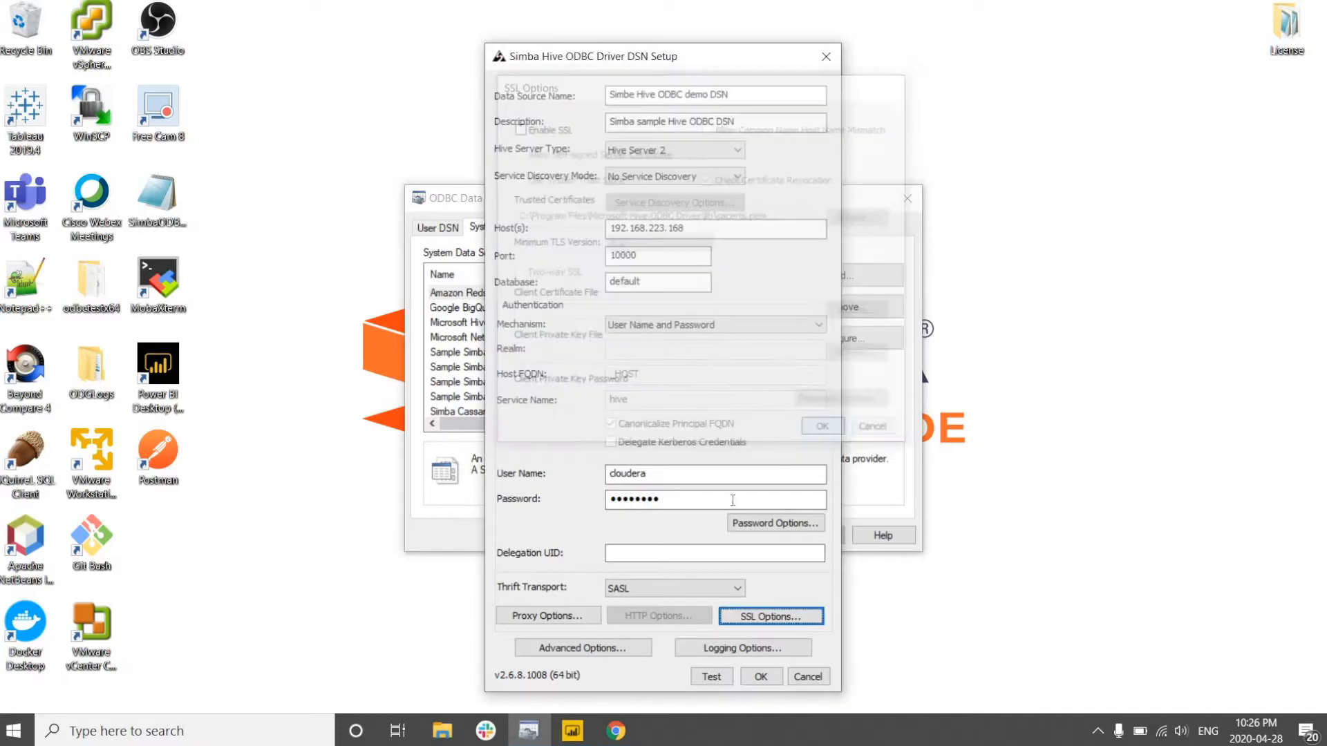
{"action": "left_click", "coordinate": [582, 646]}
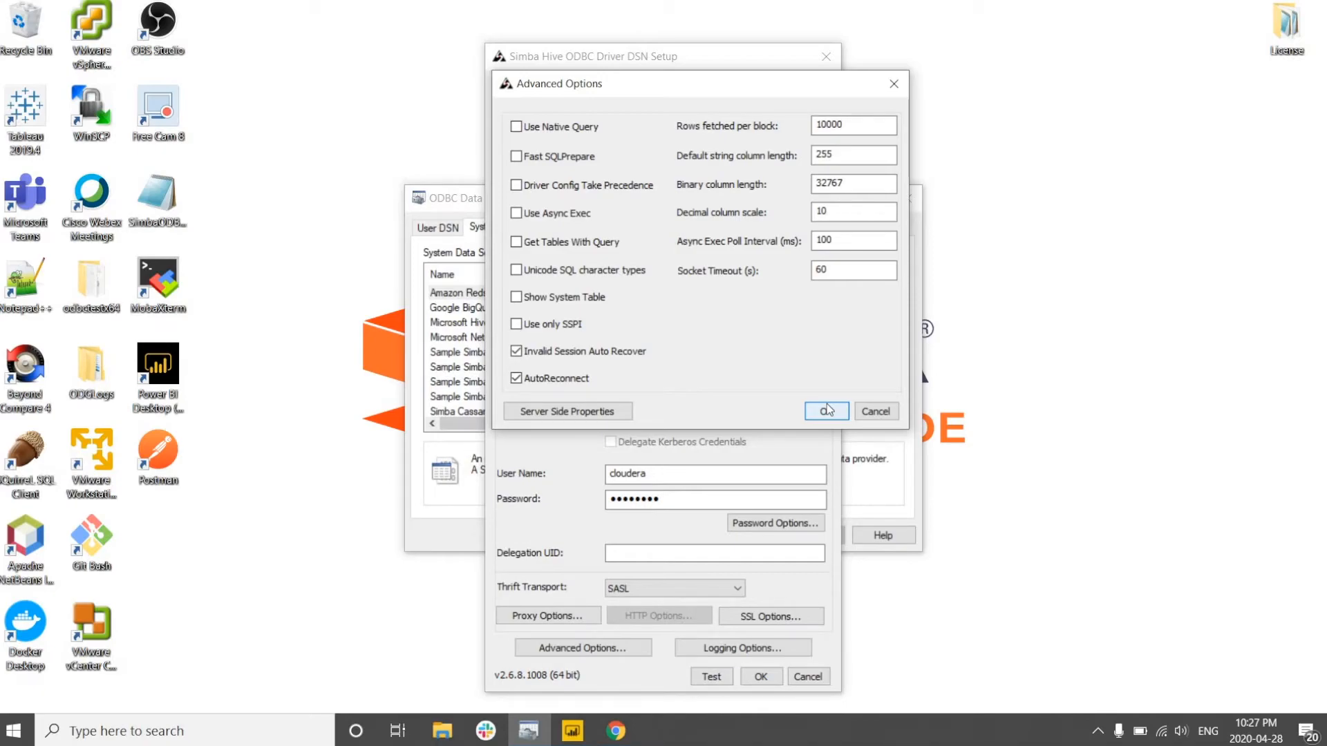
{"action": "left_click", "coordinate": [825, 412]}
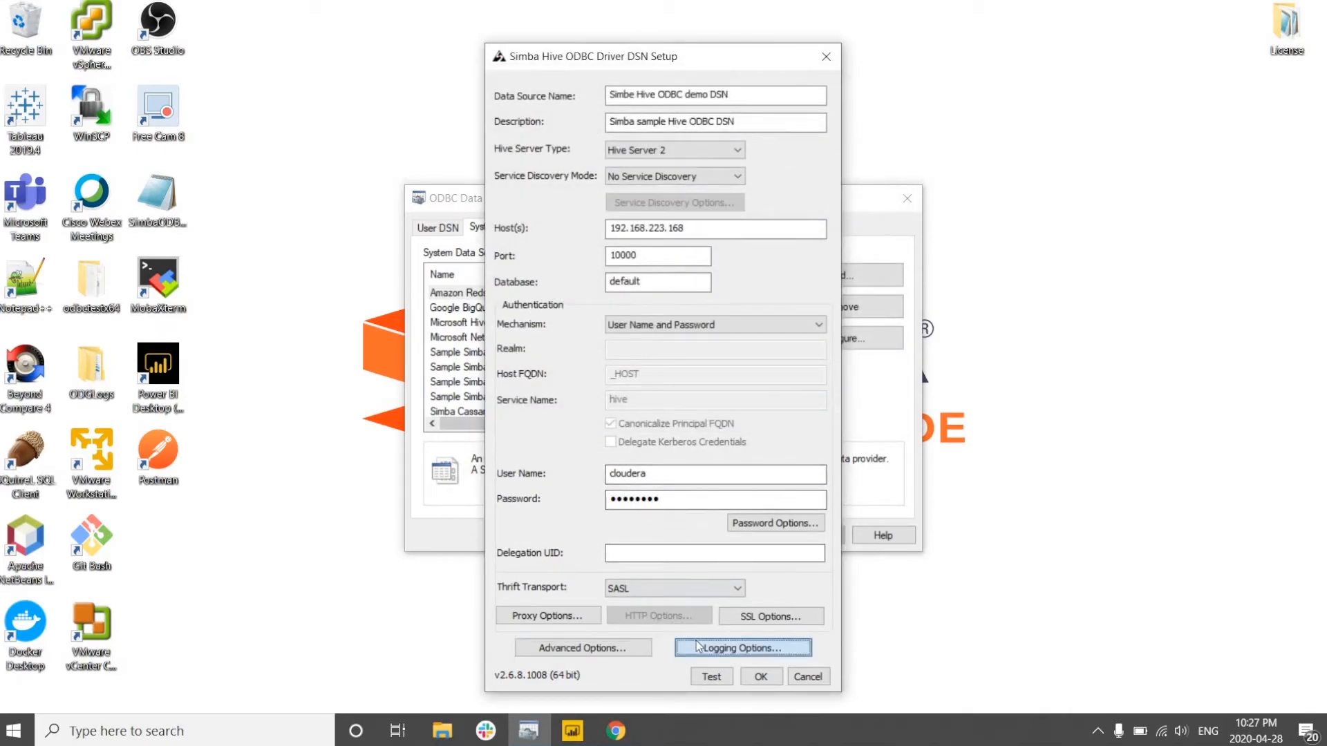
Set the log level to LOG_TRACE in Logging Options.
{"action": "left_click", "coordinate": [742, 647]}
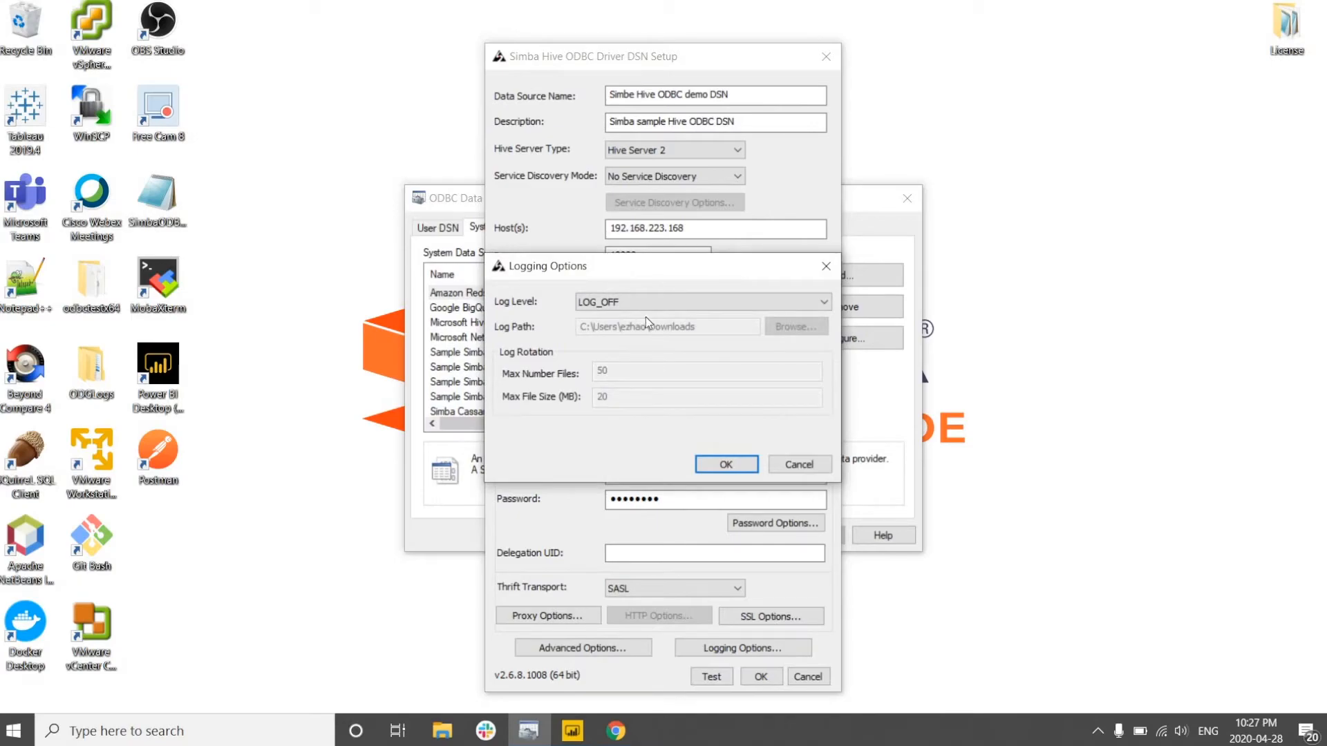
{"action": "left_click", "coordinate": [817, 301]}
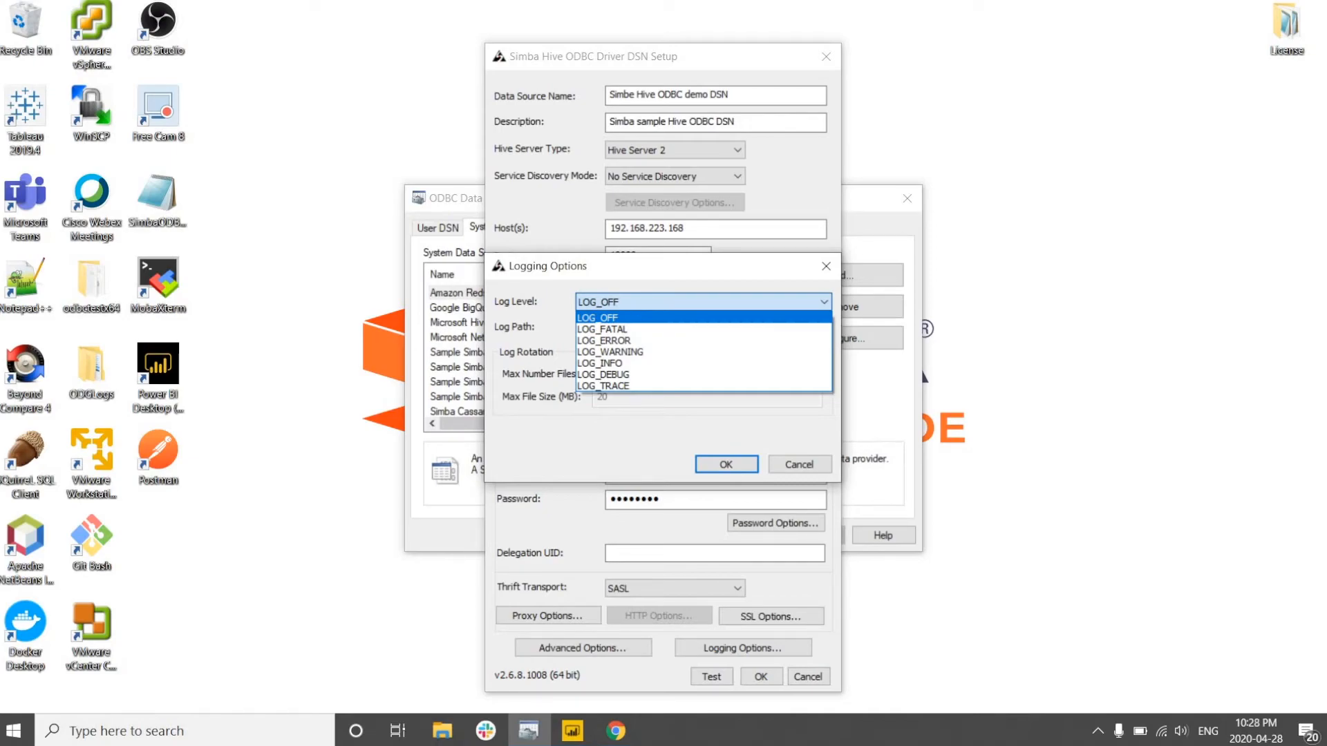
{"action": "mouse_move", "coordinate": [618, 319]}
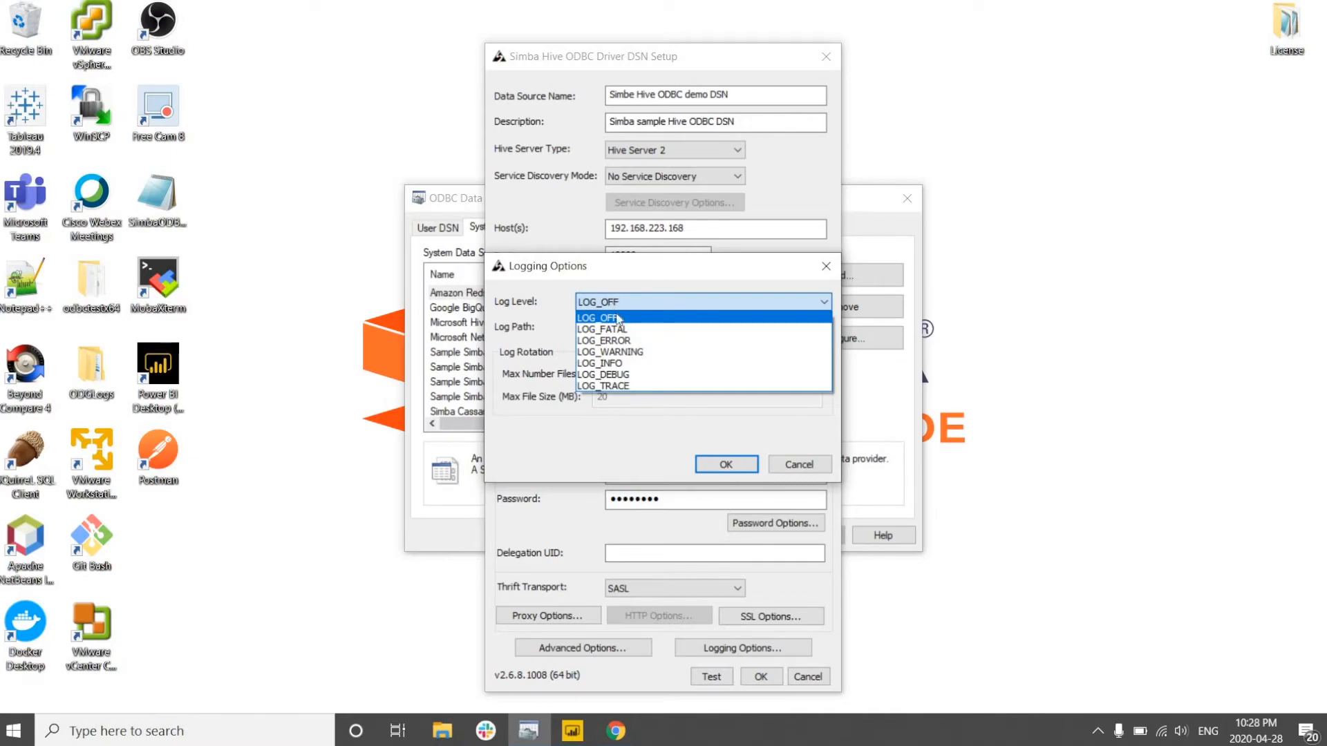
{"action": "left_click", "coordinate": [601, 386]}
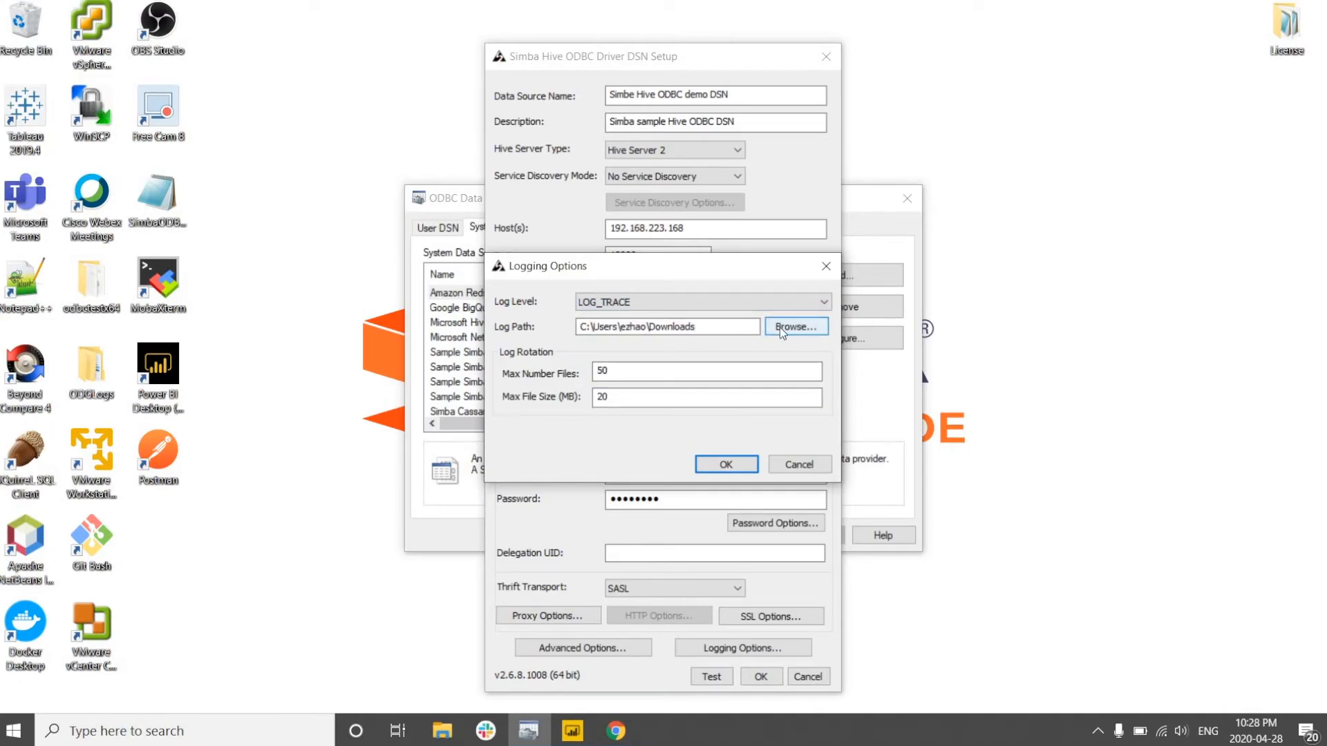
Set the log file folder to Downloads and save the logging settings.
{"action": "left_click", "coordinate": [794, 326]}
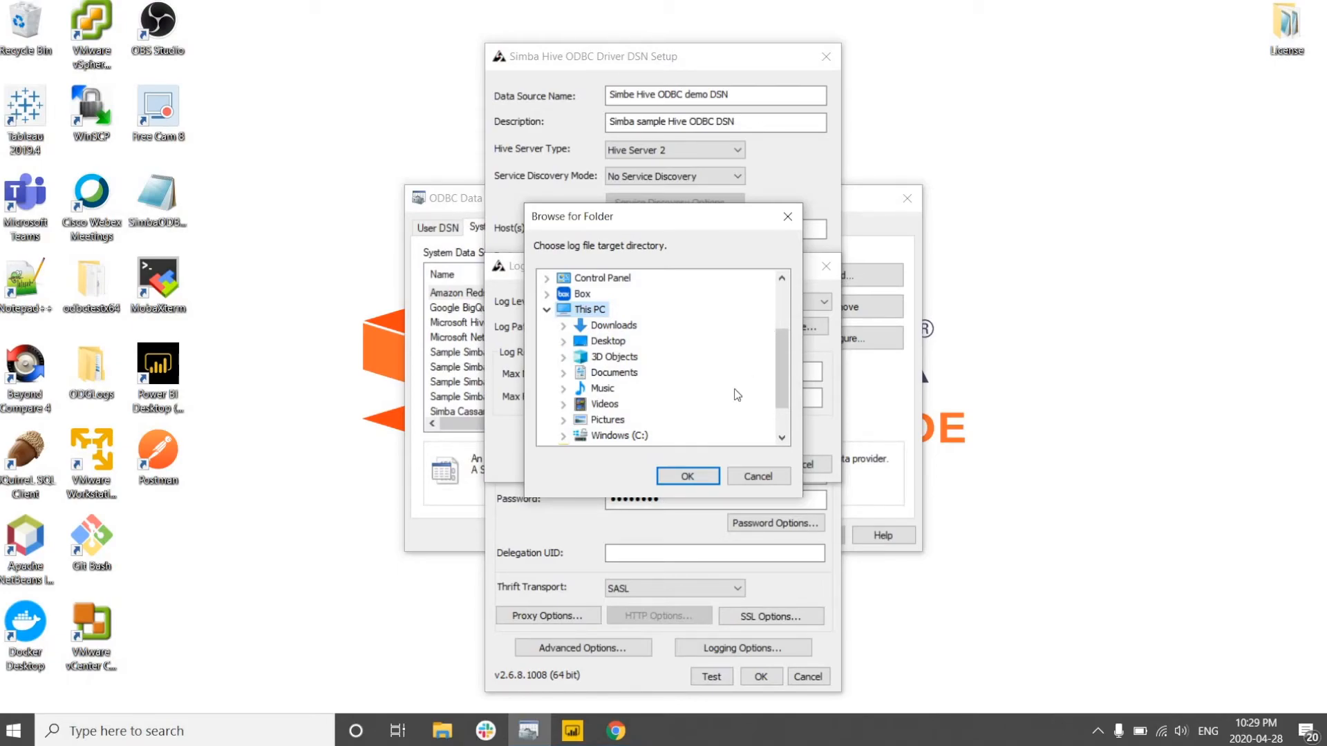
{"action": "left_click", "coordinate": [687, 475]}
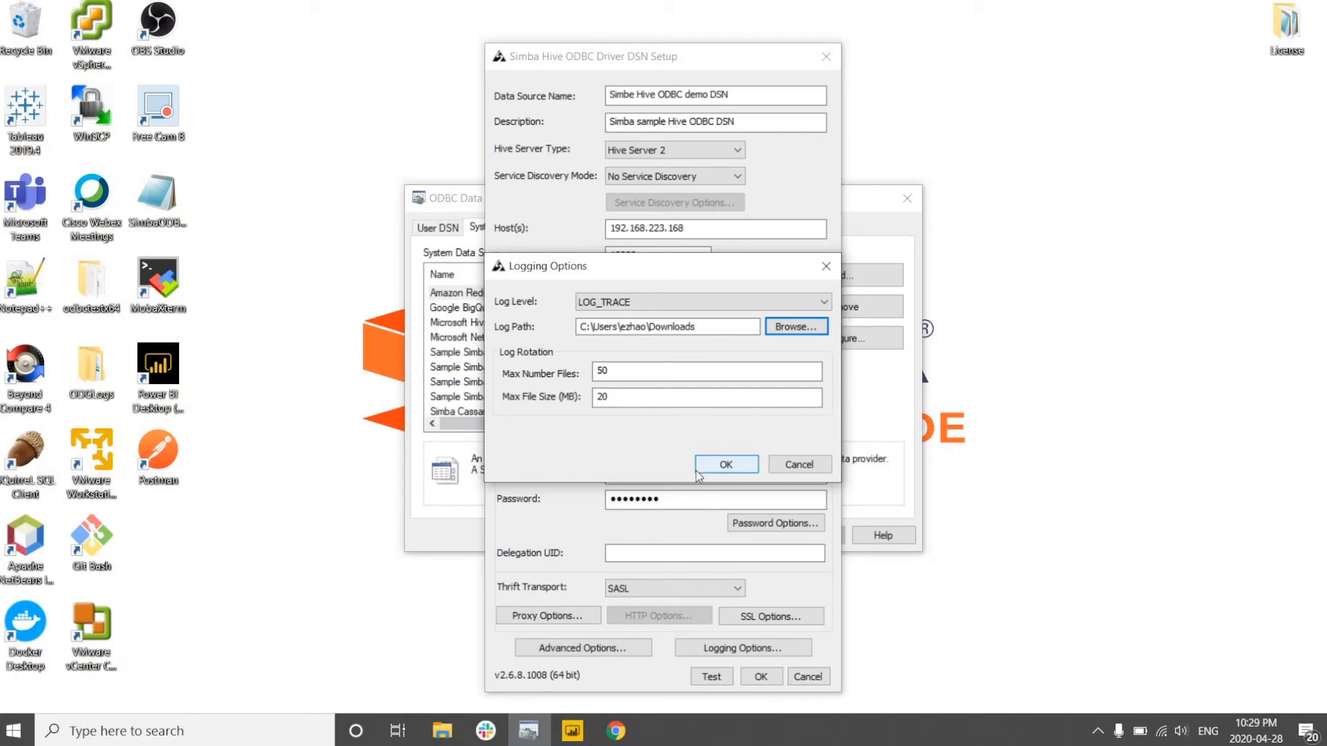
{"action": "left_click", "coordinate": [725, 464]}
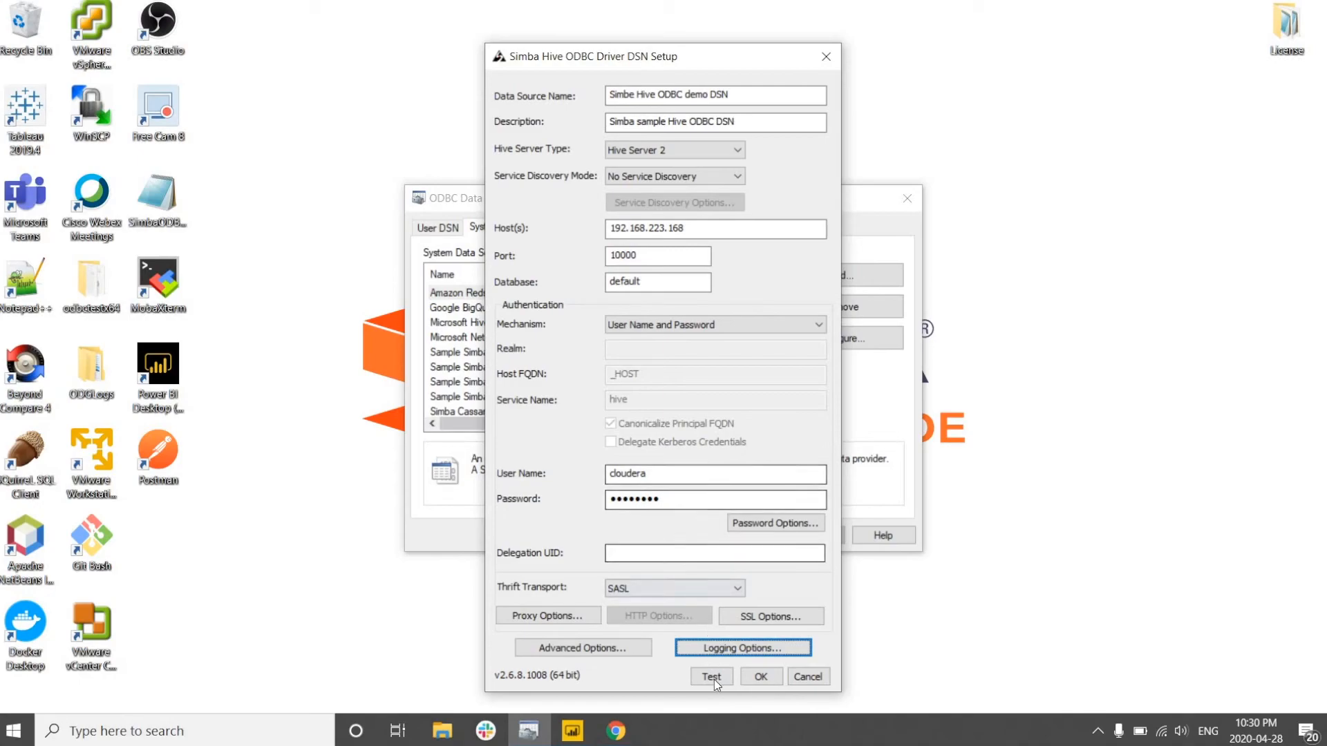
Test the Hive connection, confirm SUCCESS, and dismiss the results.
{"action": "left_click", "coordinate": [710, 675]}
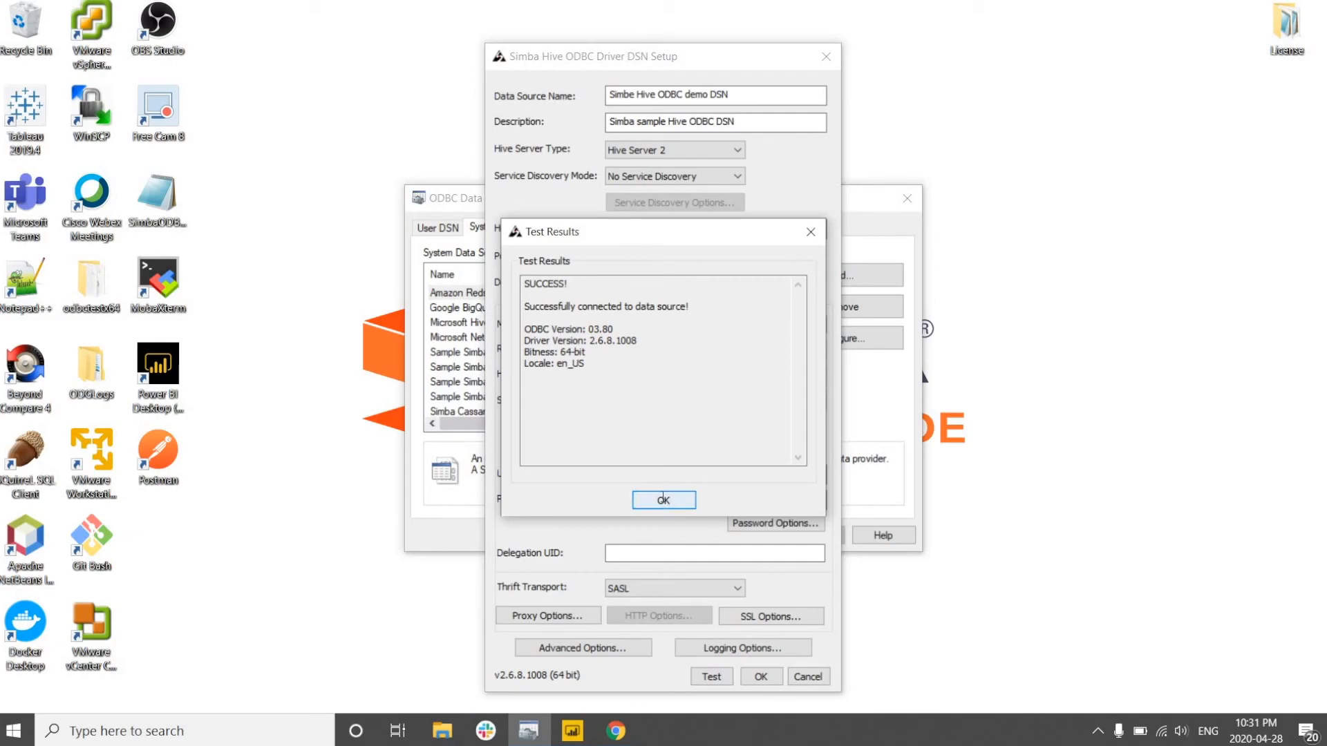
{"action": "left_click", "coordinate": [663, 499]}
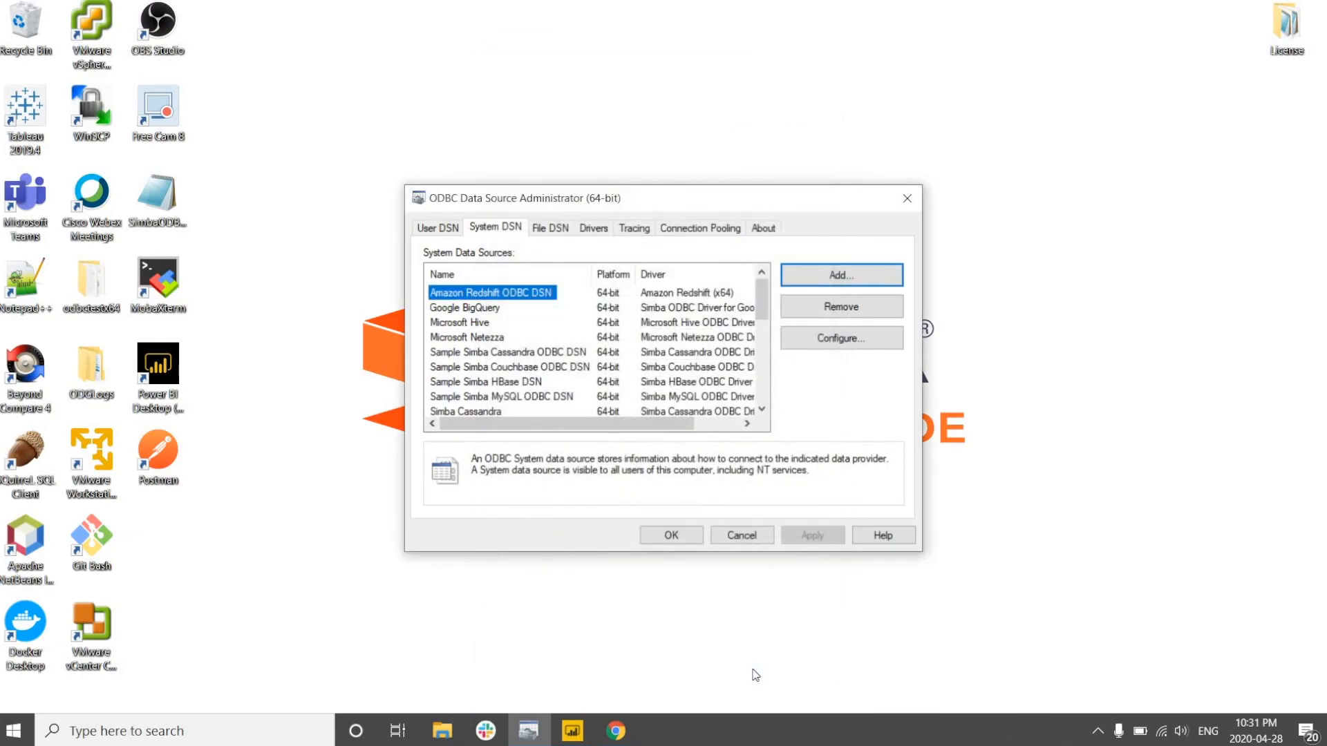